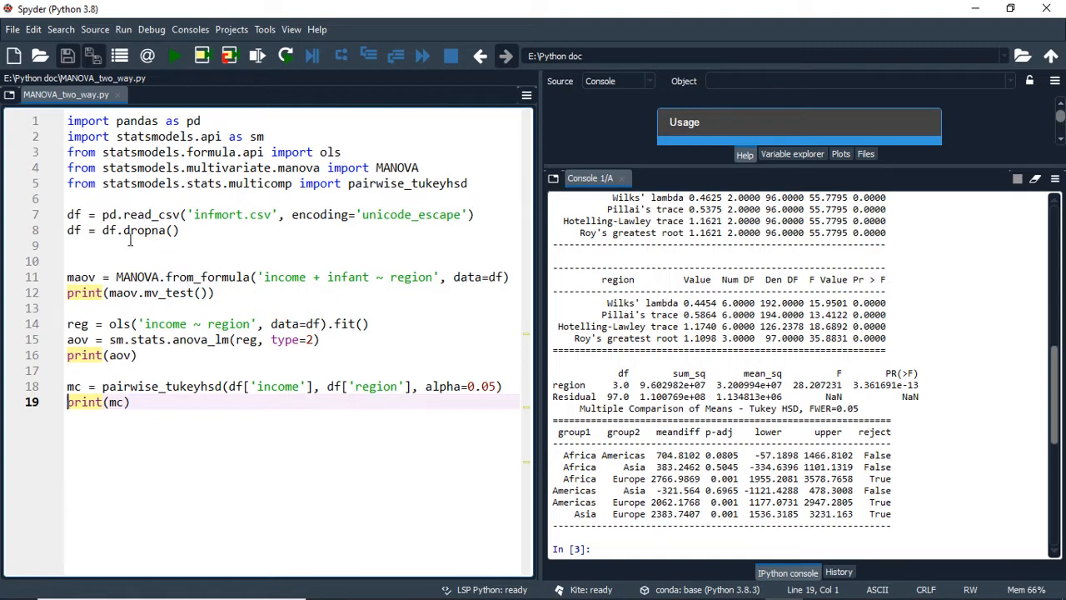
Add print(df) after df.dropna() and comment out the mv_test, ANOVA and Tukey print lines.
{"action": "left_click", "coordinate": [173, 230]}
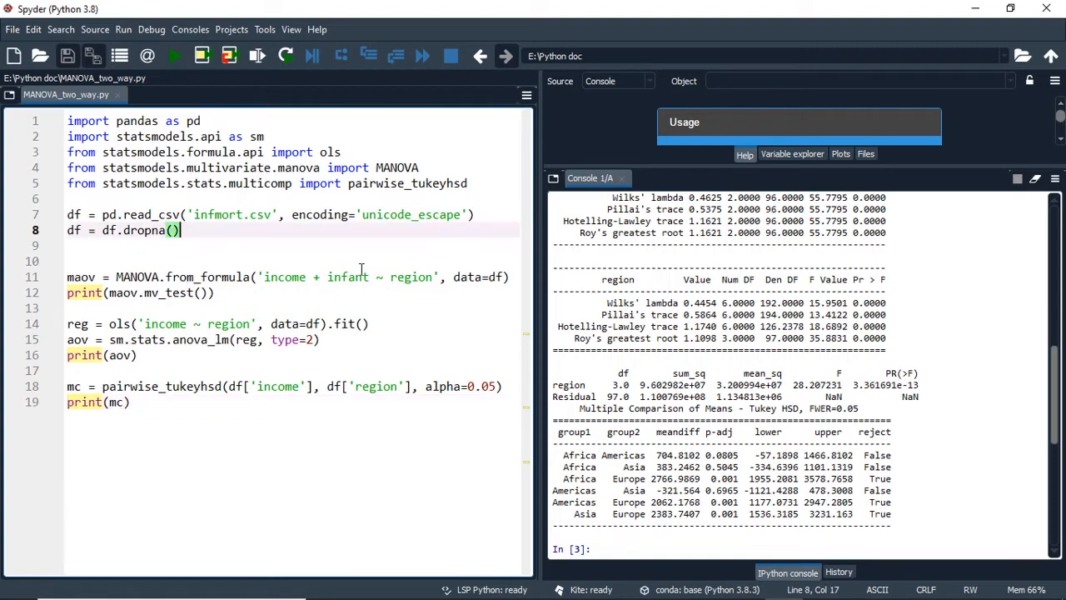
{"action": "key", "text": "Return"}
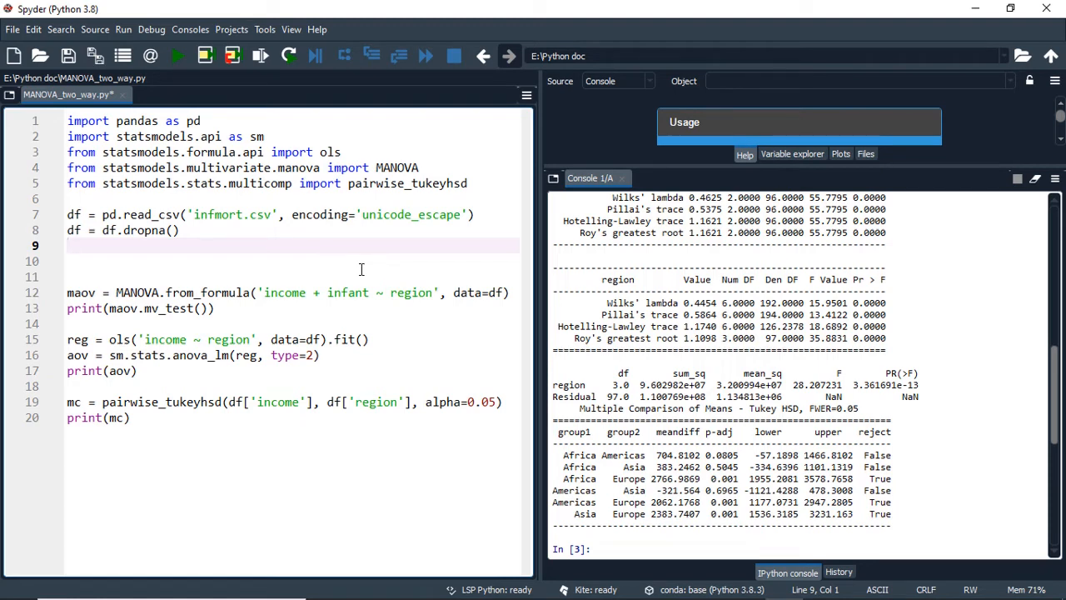
{"action": "type", "text": "print("}
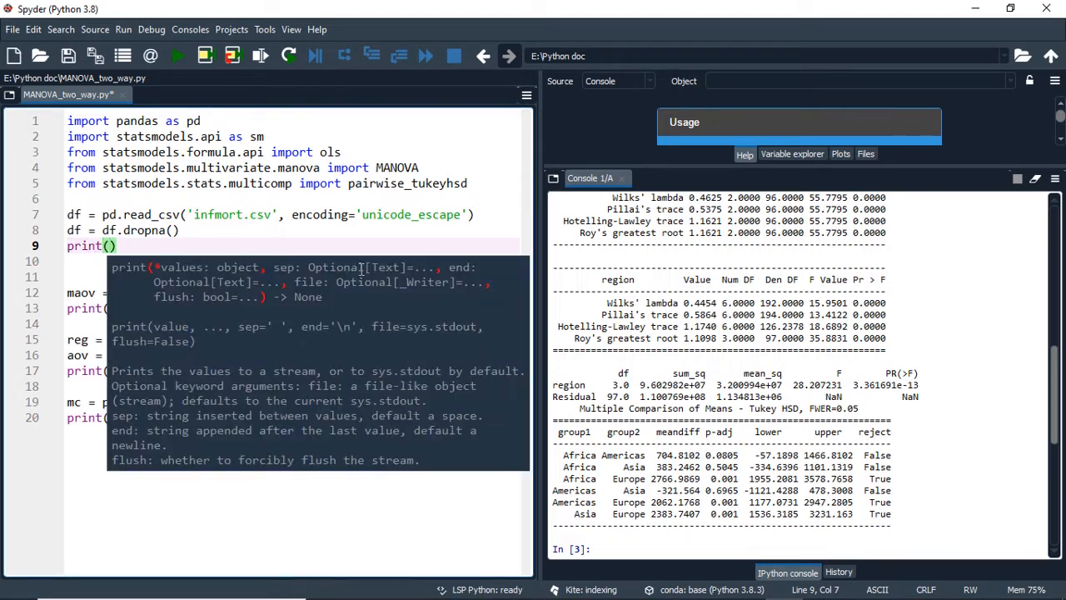
{"action": "type", "text": "df"}
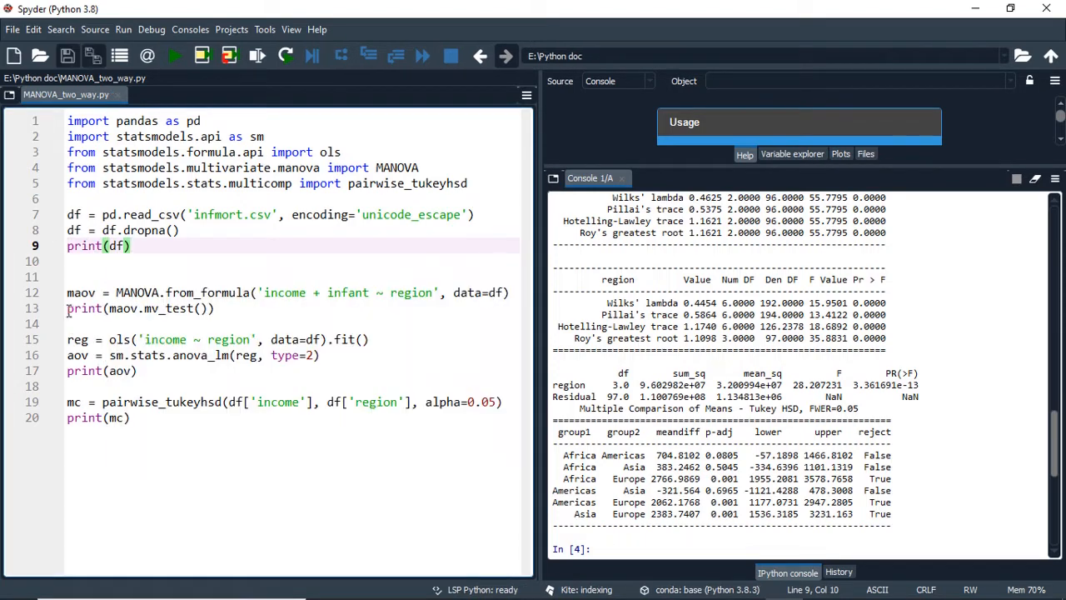
{"action": "left_click", "coordinate": [68, 308]}
{"action": "type", "text": "#"}
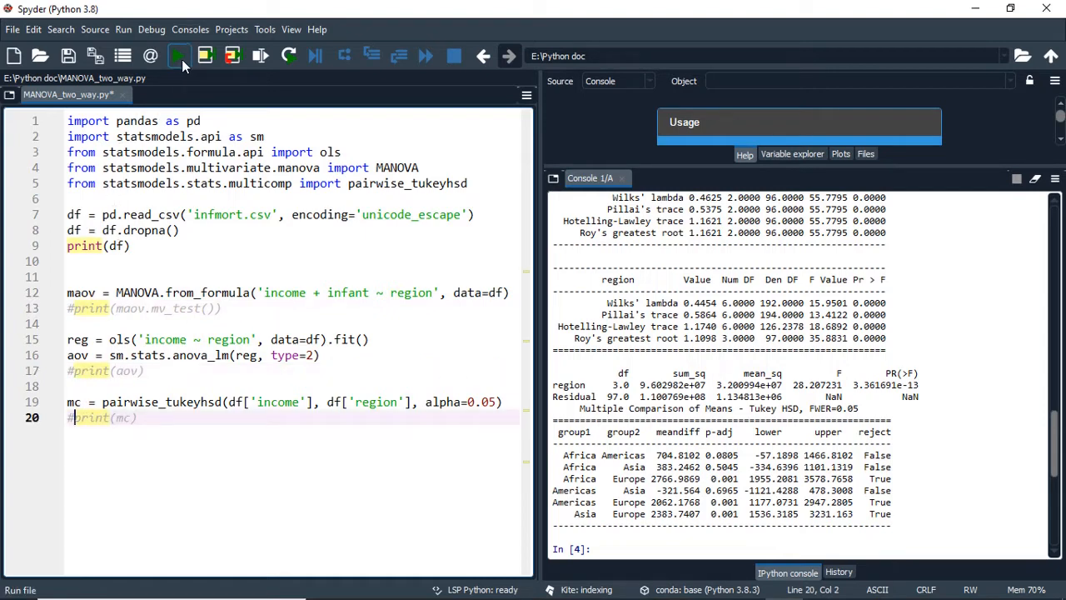
Run the script to print the 101-row by 5-column cleaned dataframe in the console.
{"action": "left_click", "coordinate": [175, 57]}
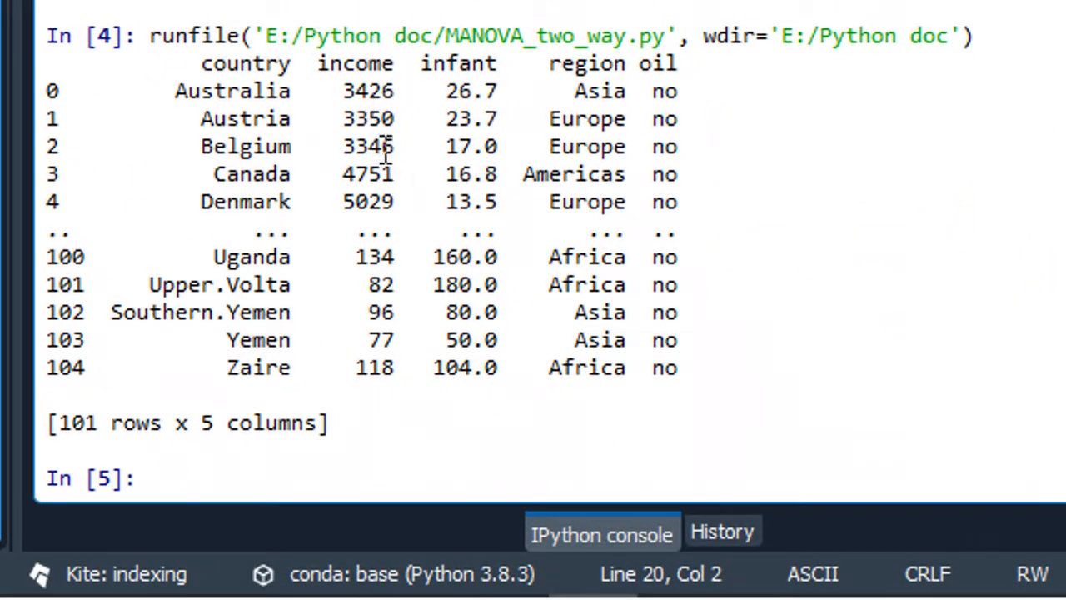
{"action": "mouse_move", "coordinate": [380, 150]}
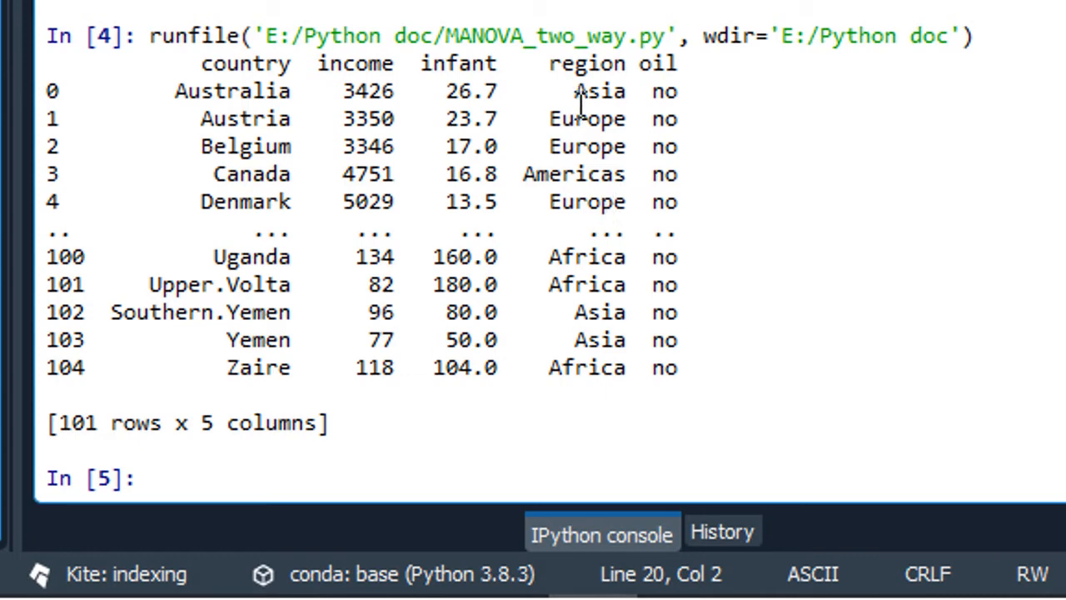
{"action": "mouse_move", "coordinate": [630, 20]}
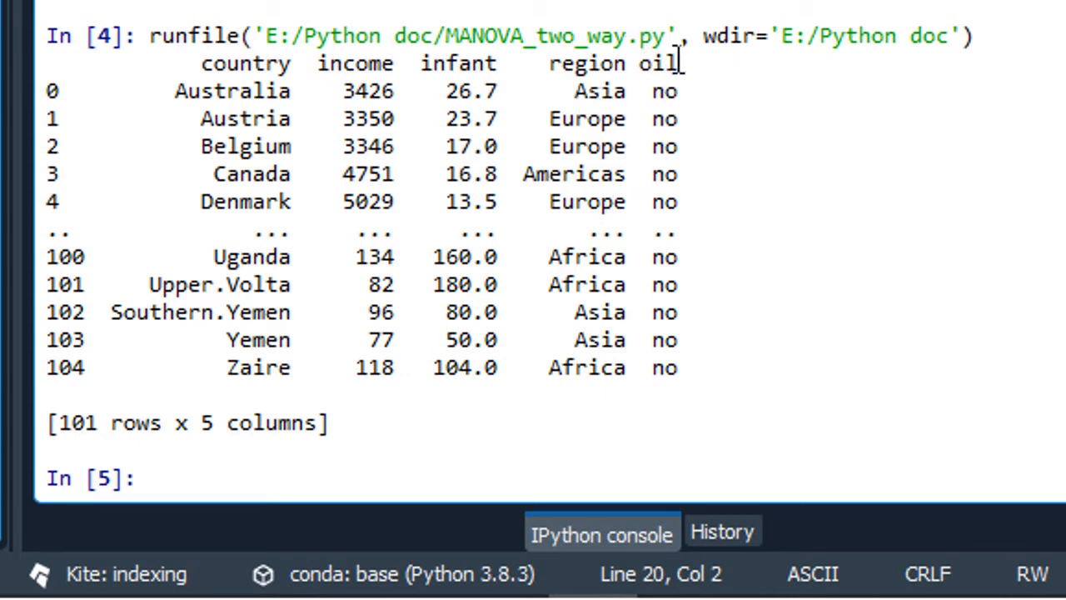
{"action": "mouse_move", "coordinate": [691, 118]}
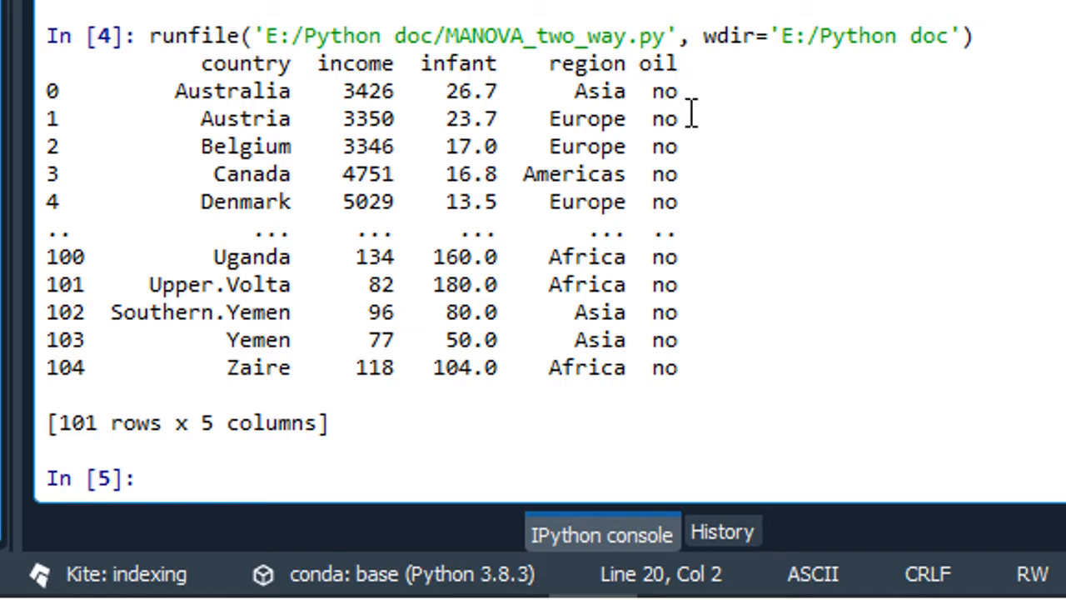
{"action": "mouse_move", "coordinate": [220, 53]}
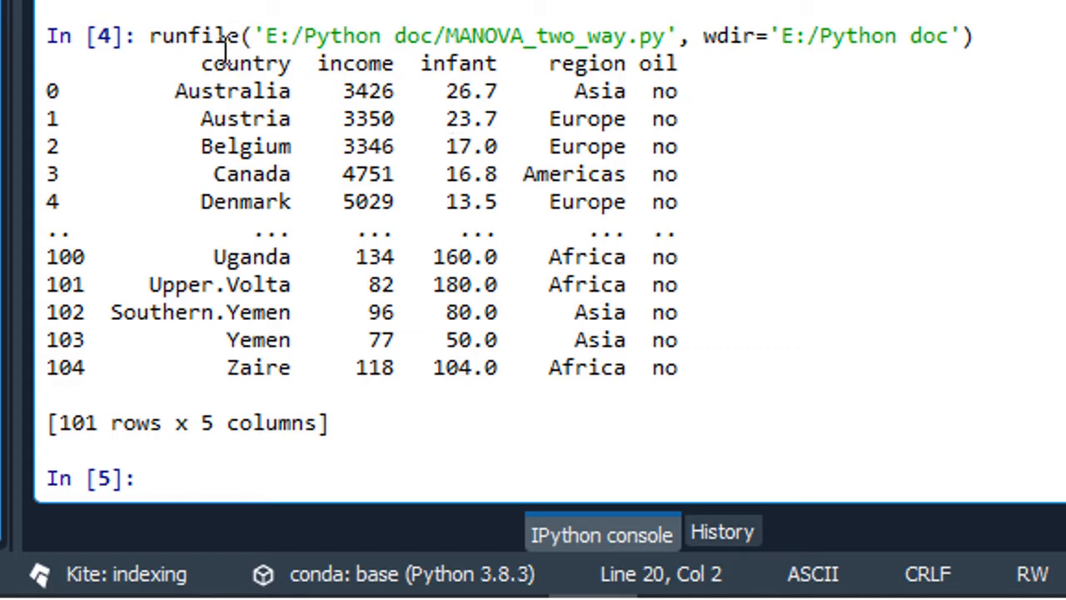
{"action": "mouse_move", "coordinate": [598, 54]}
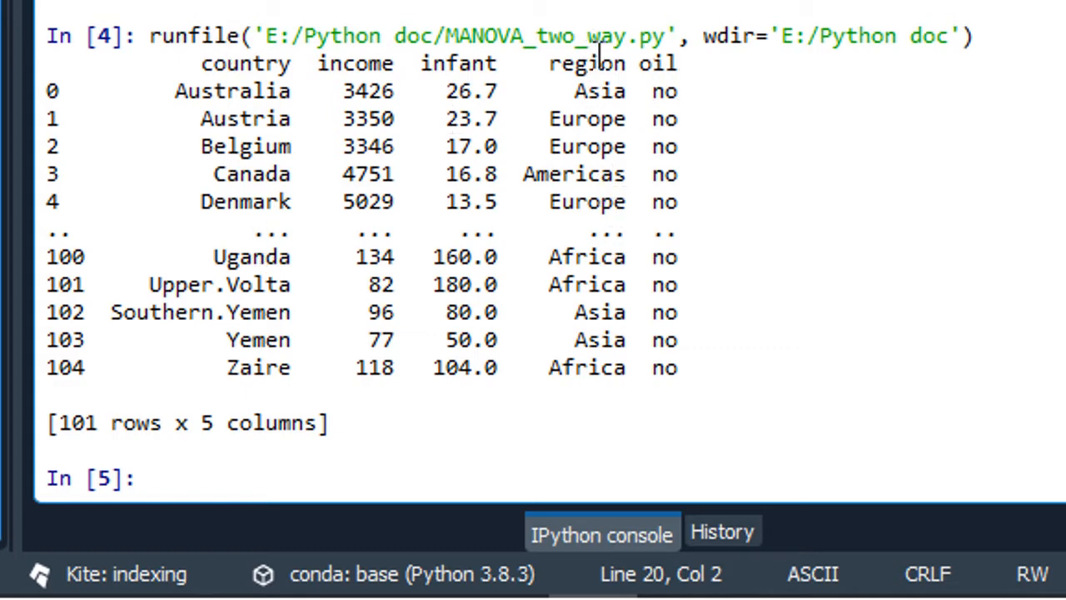
{"action": "mouse_move", "coordinate": [613, 175]}
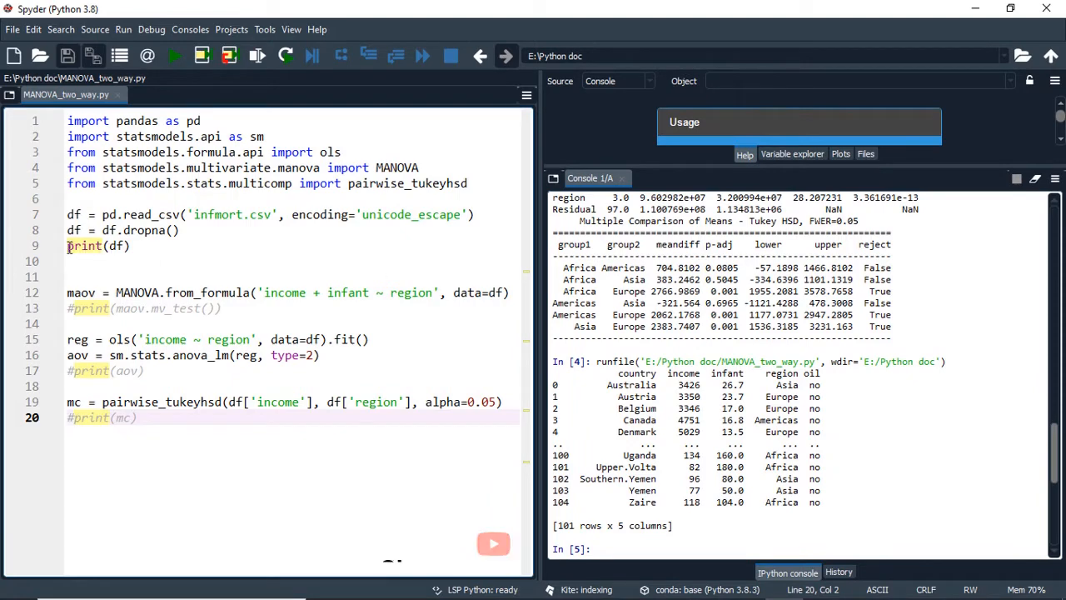
Comment out print(df), extend the MANOVA formula to 'income + infant ~ region + oil', and re-enable print(maov.mv_test()).
{"action": "left_click", "coordinate": [75, 245]}
{"action": "type", "text": " + "}
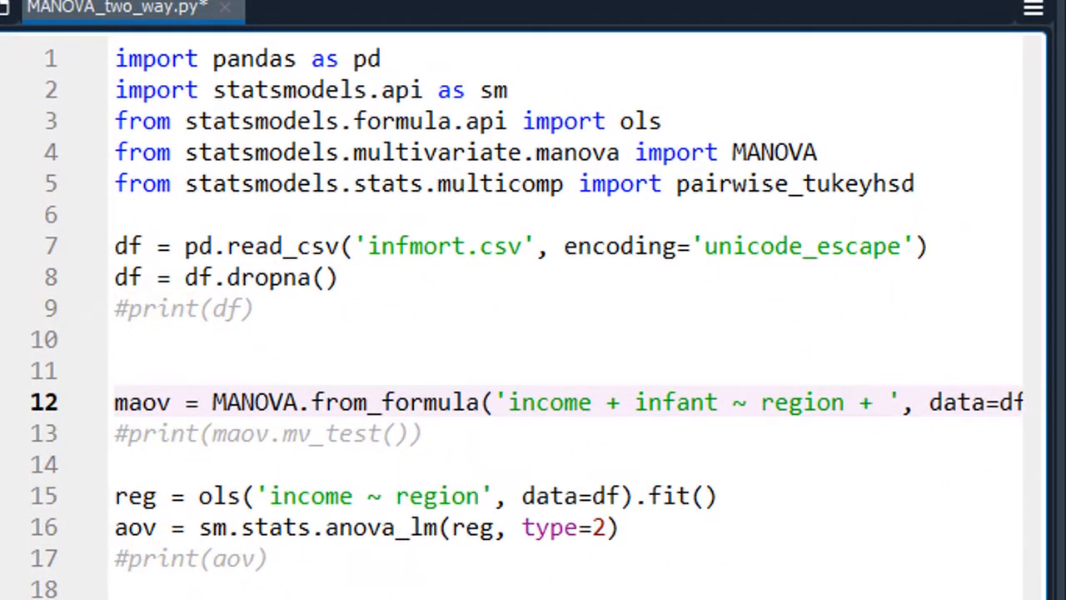
{"action": "type", "text": "oil"}
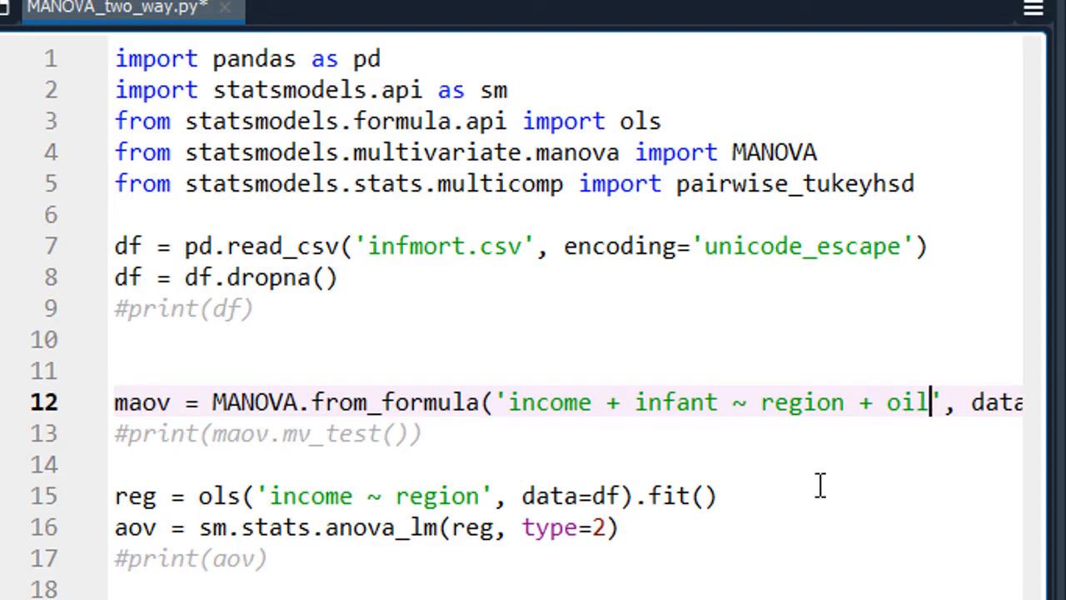
{"action": "mouse_move", "coordinate": [1053, 439]}
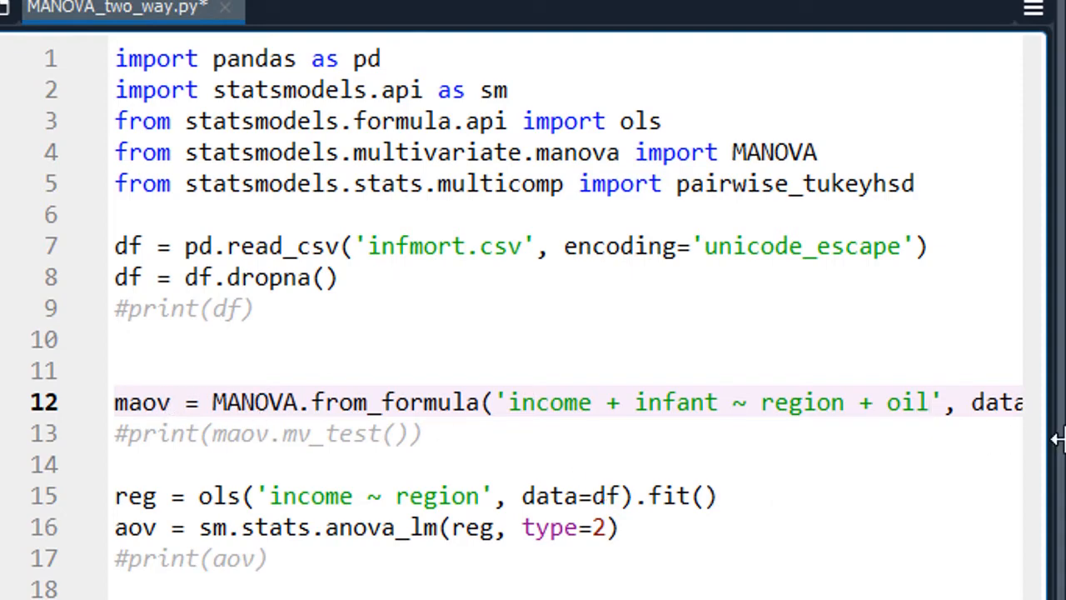
{"action": "mouse_move", "coordinate": [533, 500]}
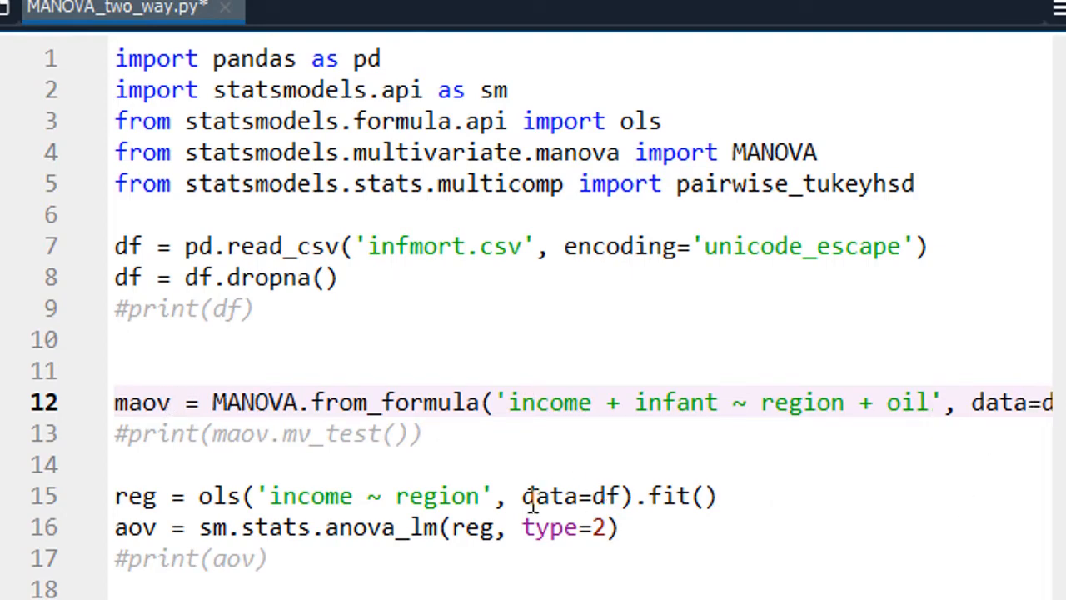
{"action": "left_click", "coordinate": [137, 433]}
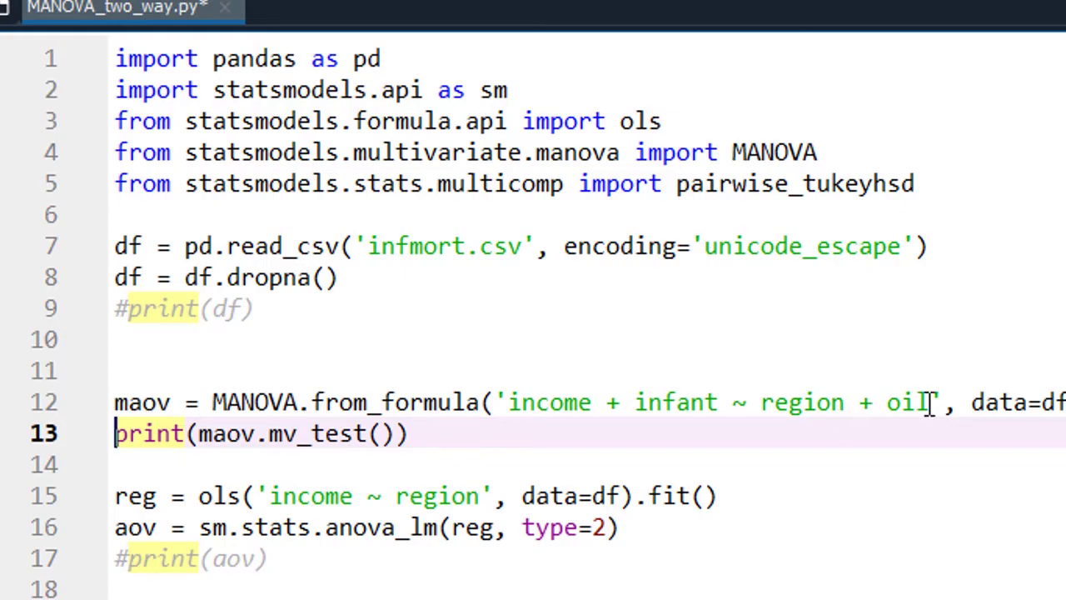
{"action": "left_click", "coordinate": [180, 56]}
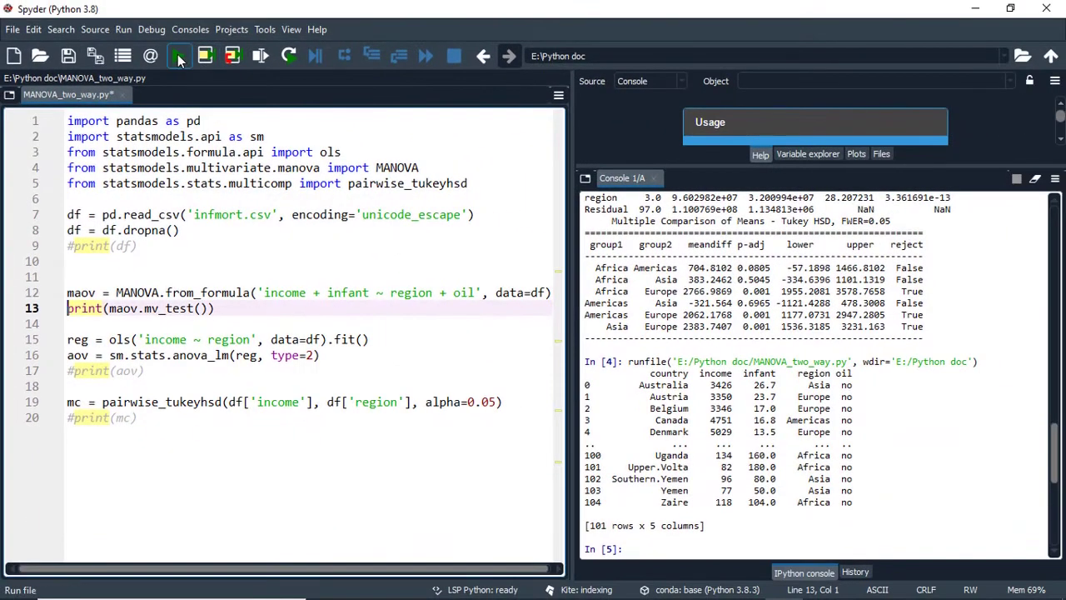
{"action": "left_click", "coordinate": [174, 56]}
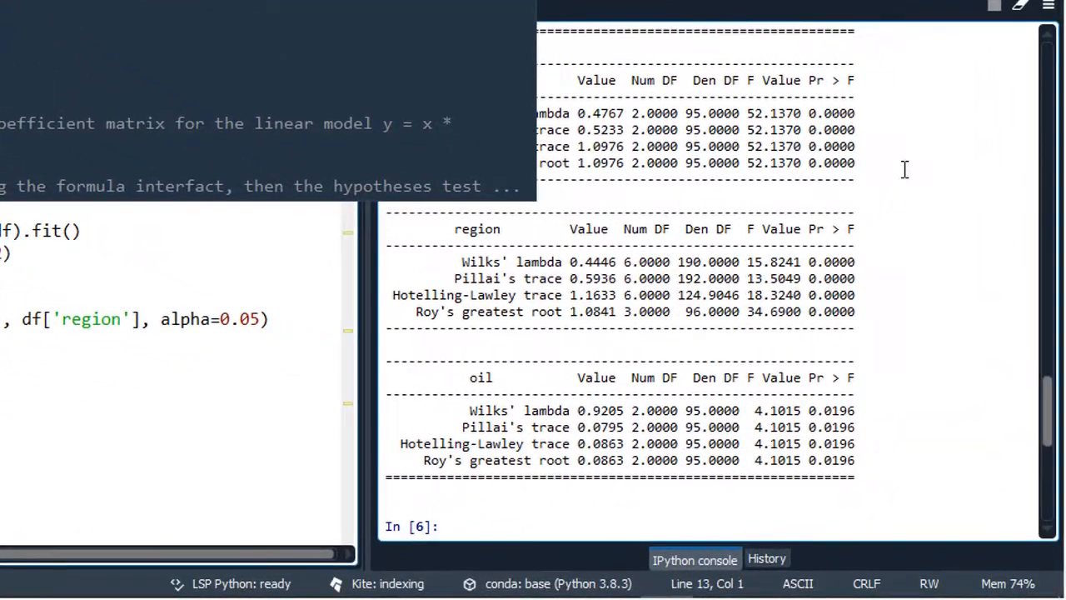
{"action": "mouse_move", "coordinate": [948, 463]}
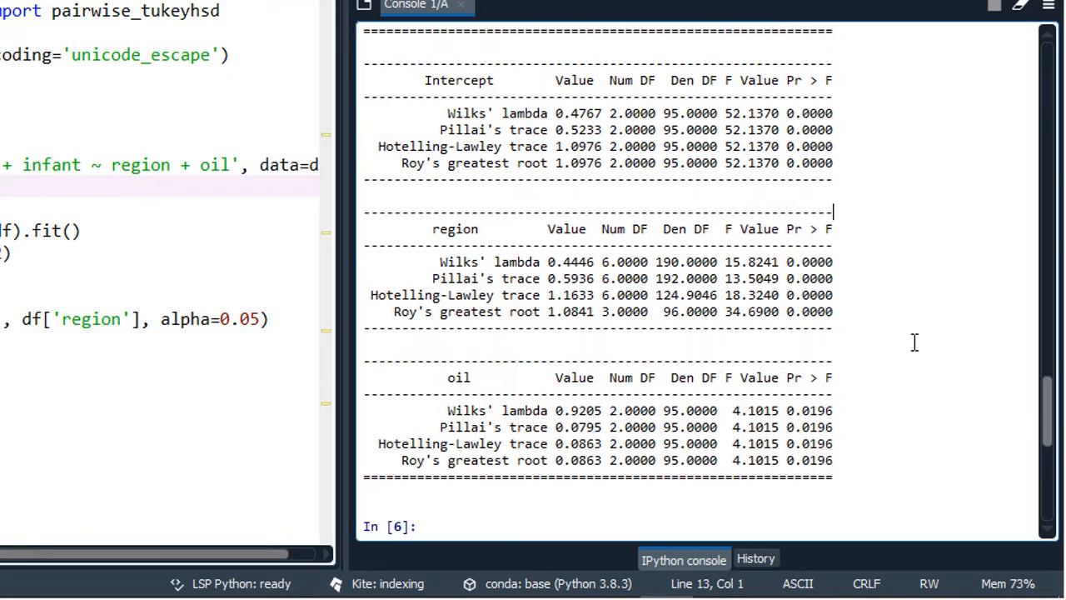
{"action": "mouse_move", "coordinate": [358, 273]}
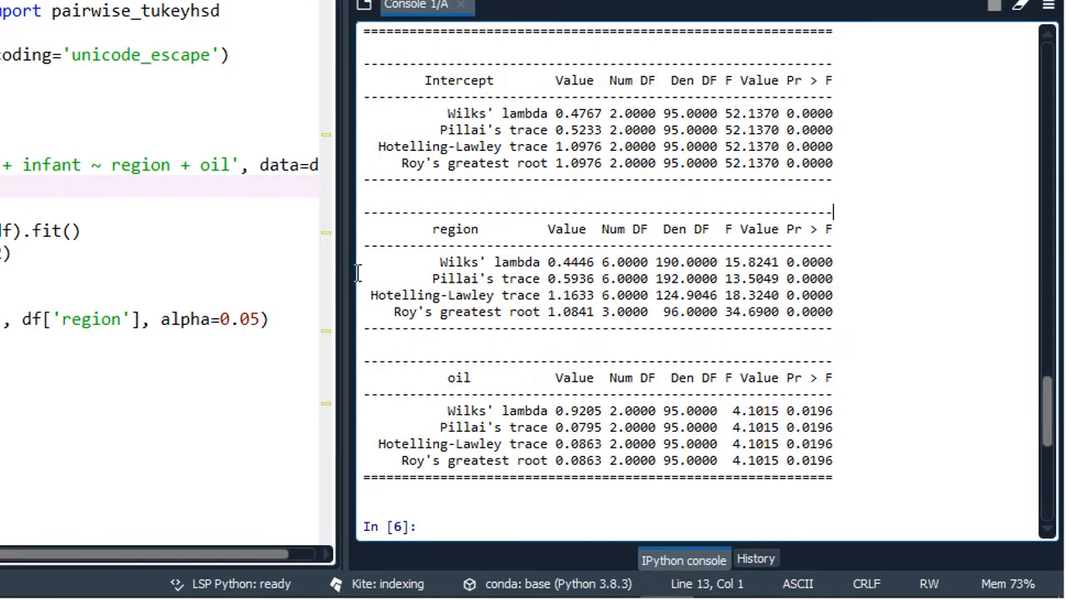
{"action": "mouse_move", "coordinate": [486, 393]}
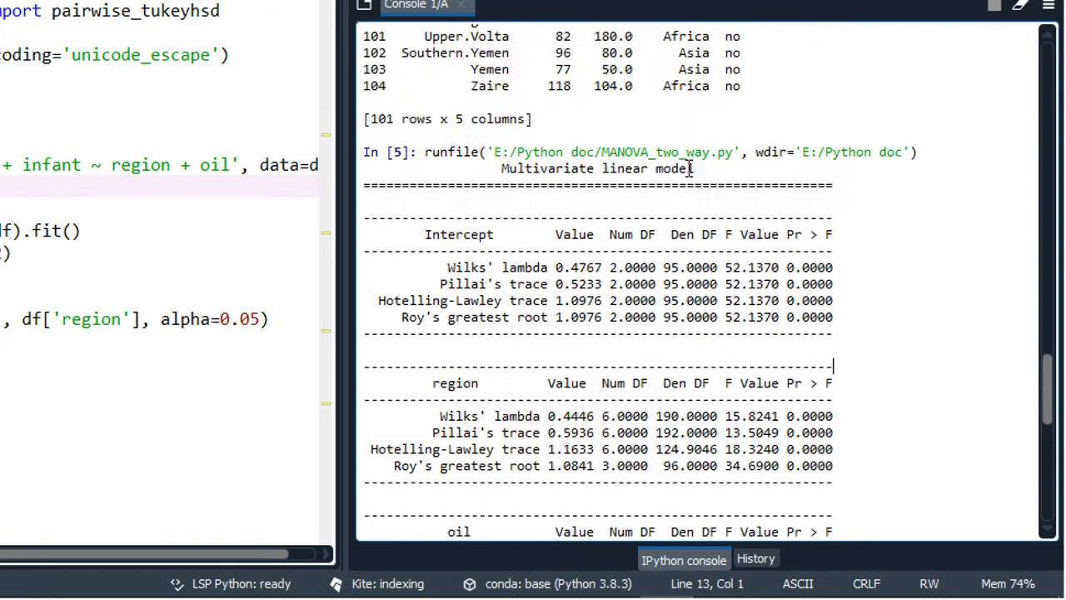
{"action": "scroll", "scroll_direction": "down", "scroll_amount": 3}
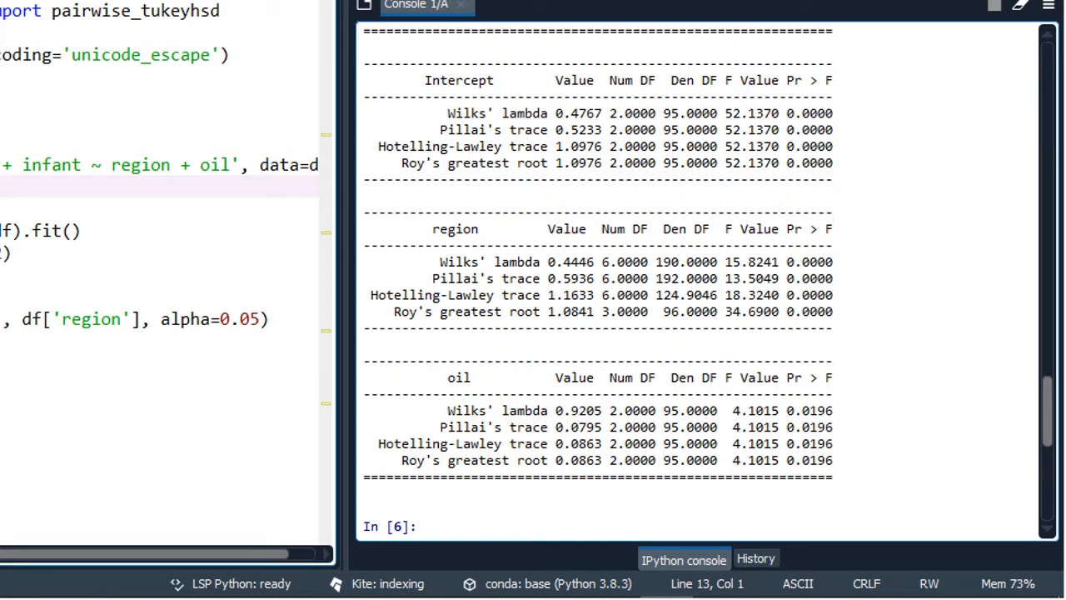
{"action": "left_click", "coordinate": [66, 192]}
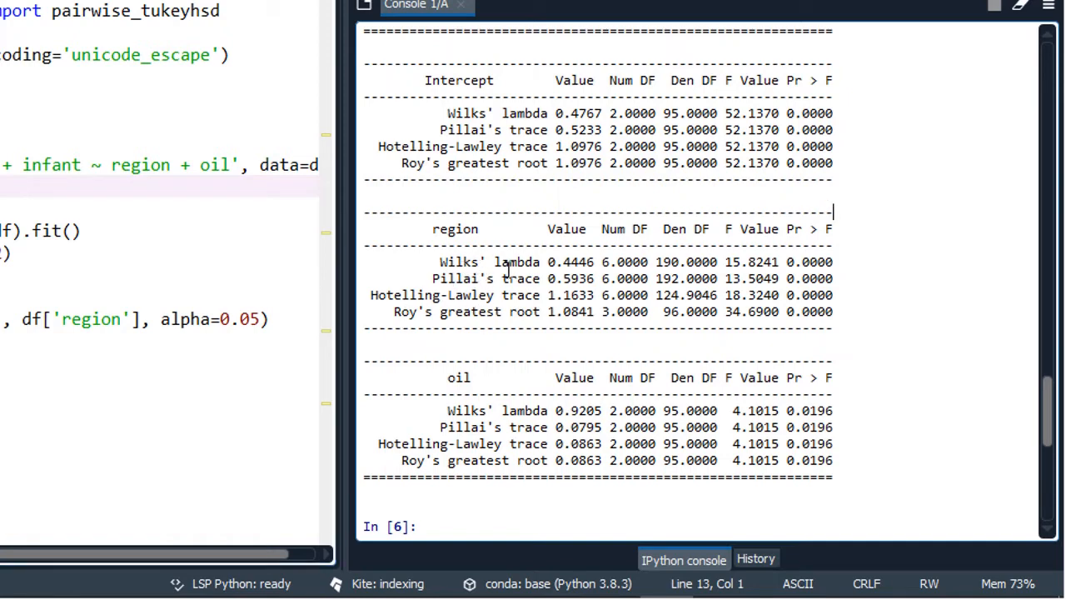
{"action": "mouse_move", "coordinate": [456, 250]}
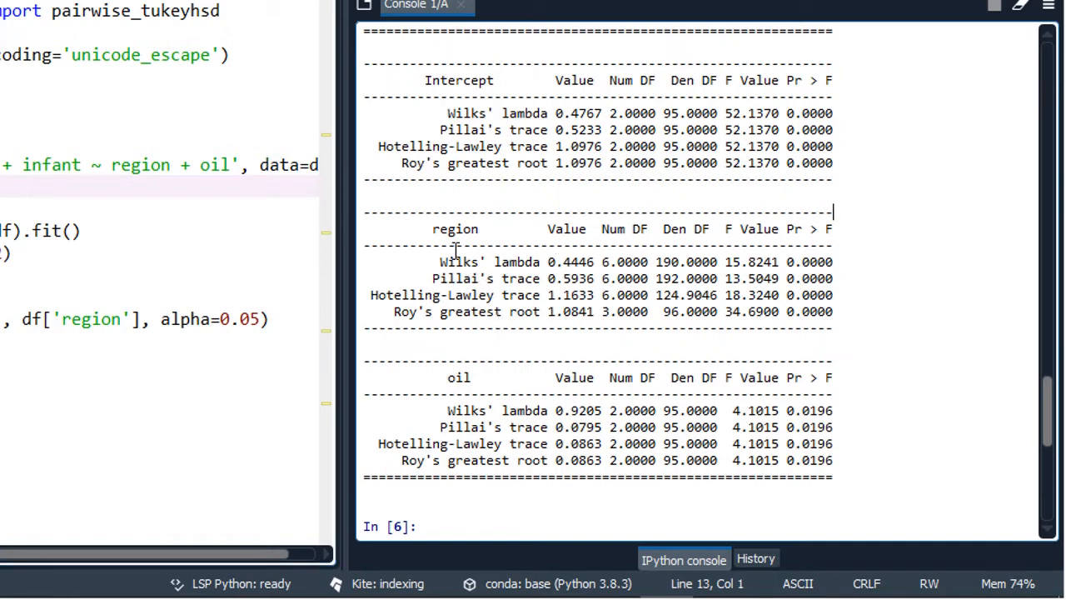
{"action": "mouse_move", "coordinate": [467, 386]}
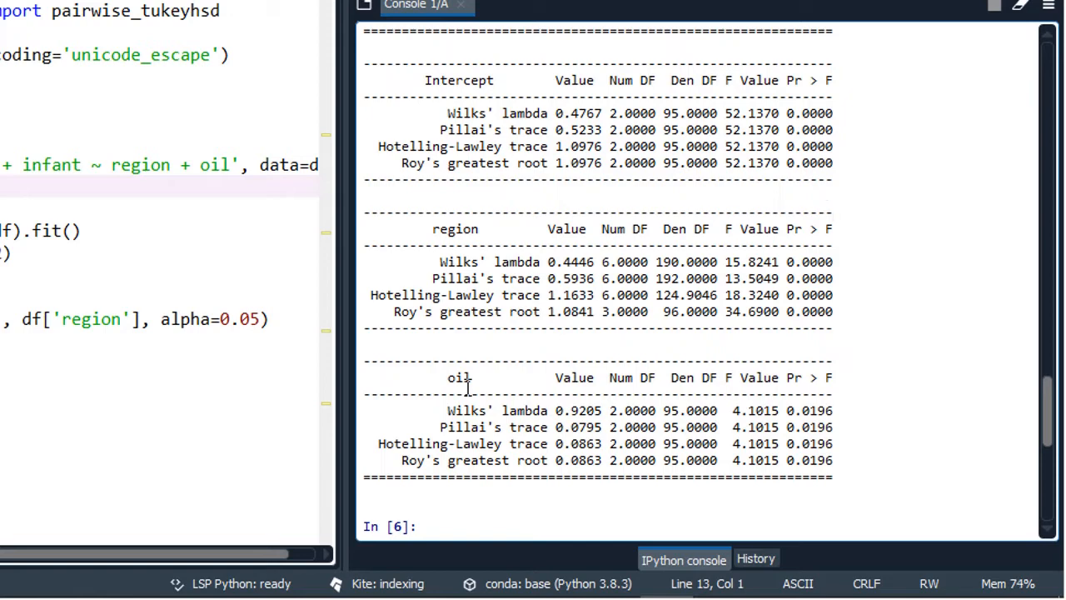
{"action": "left_click", "coordinate": [830, 212]}
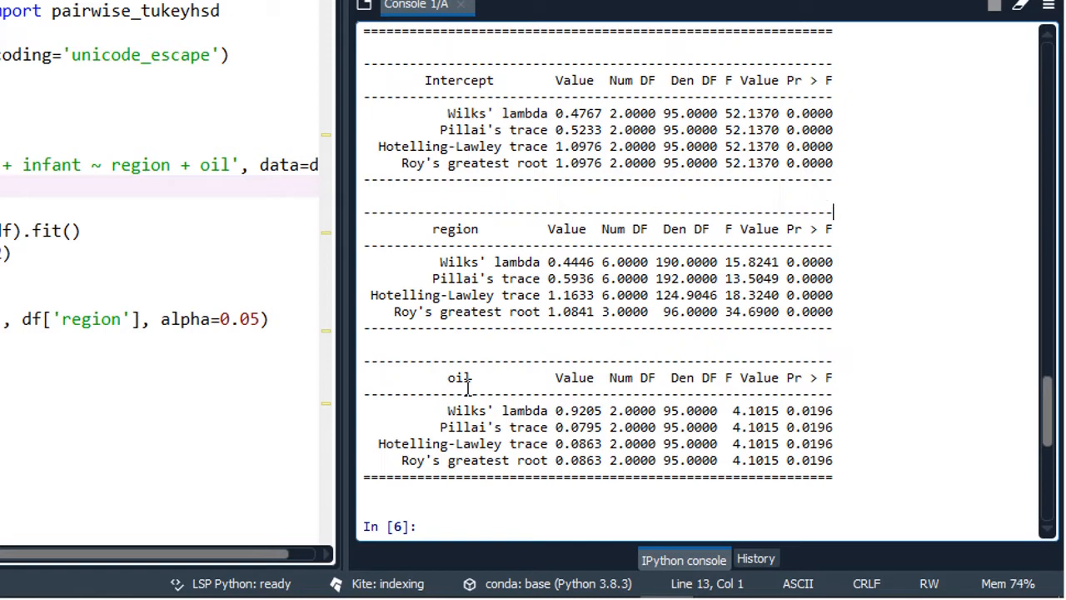
{"action": "mouse_move", "coordinate": [403, 373]}
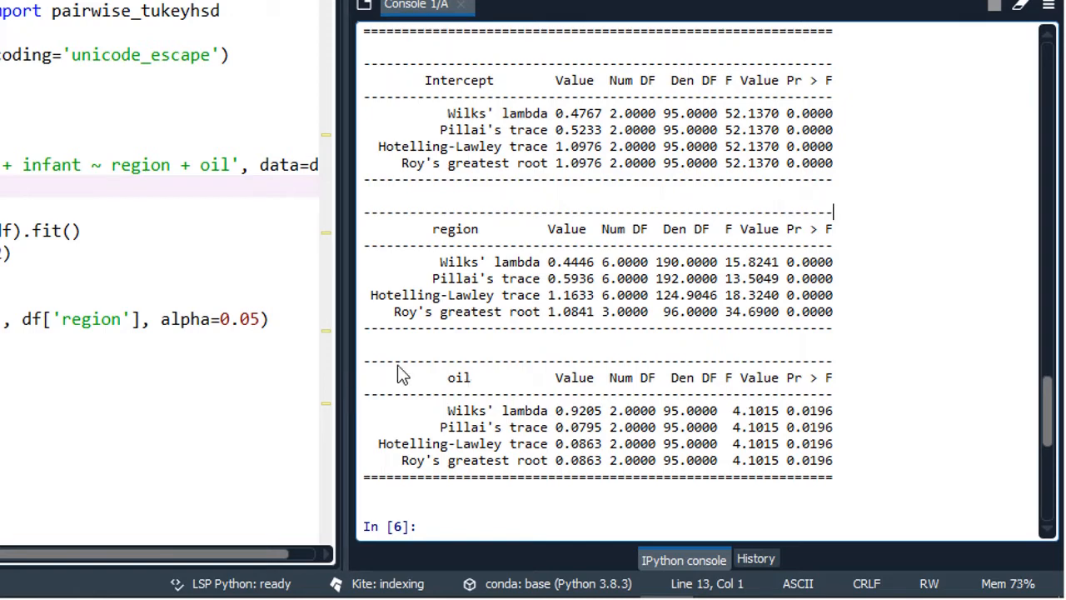
{"action": "mouse_move", "coordinate": [839, 294]}
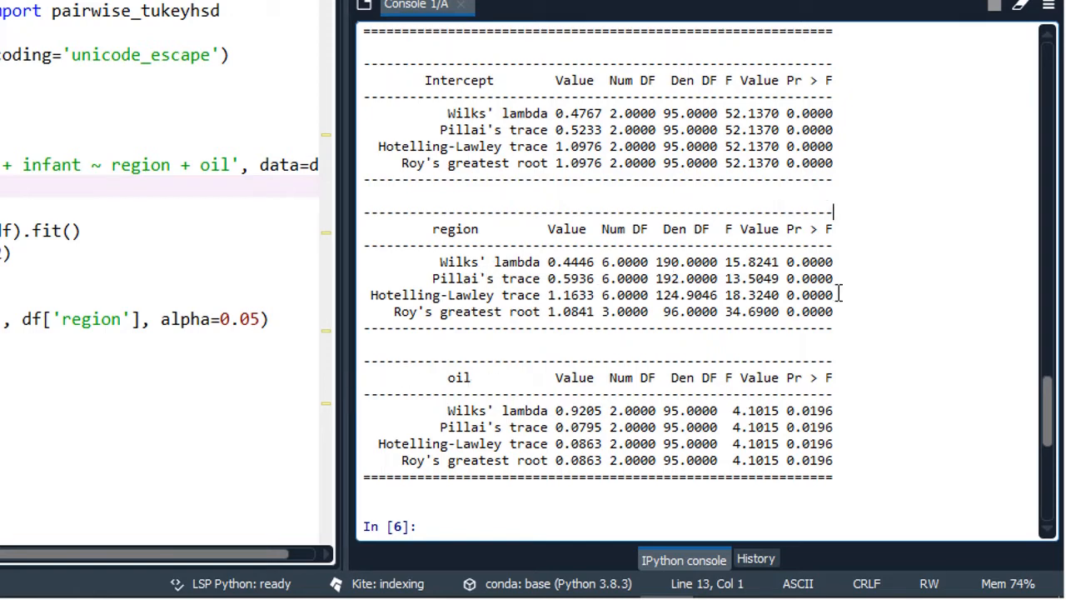
{"action": "mouse_move", "coordinate": [515, 277]}
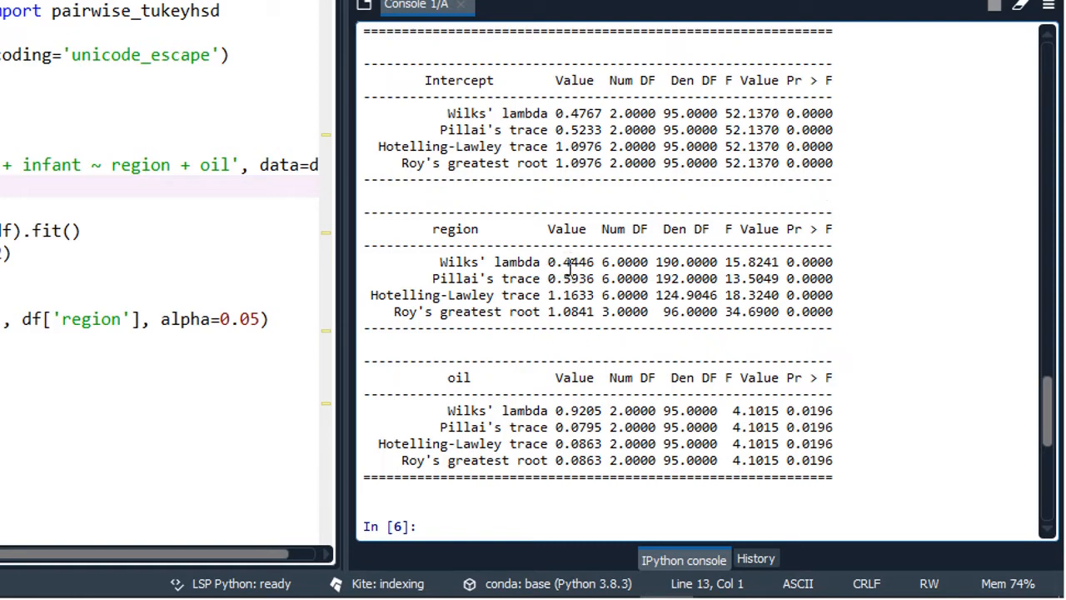
{"action": "mouse_move", "coordinate": [846, 269]}
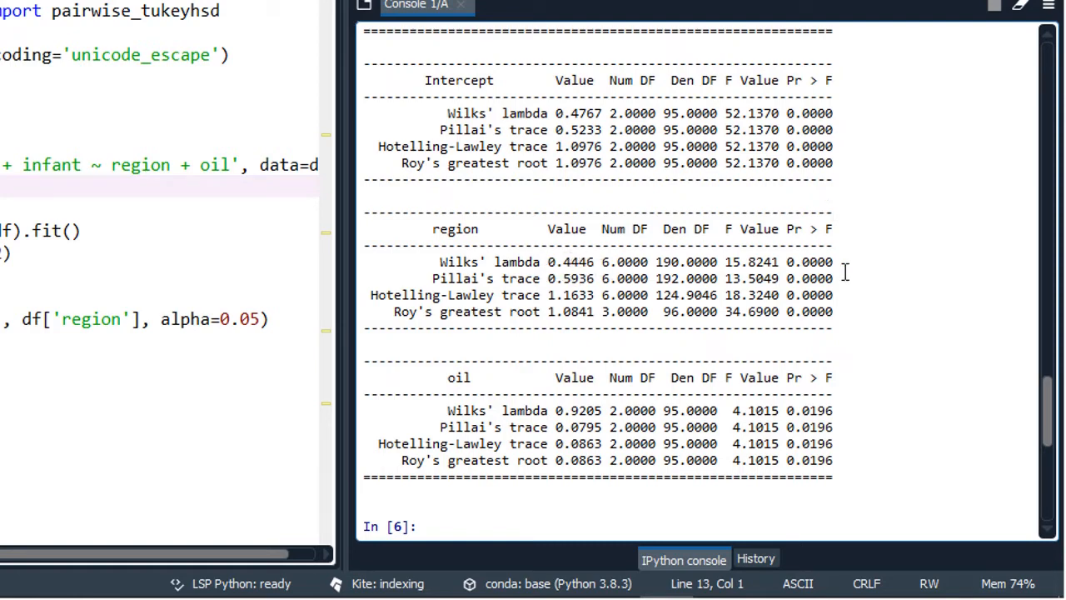
{"action": "mouse_move", "coordinate": [823, 269]}
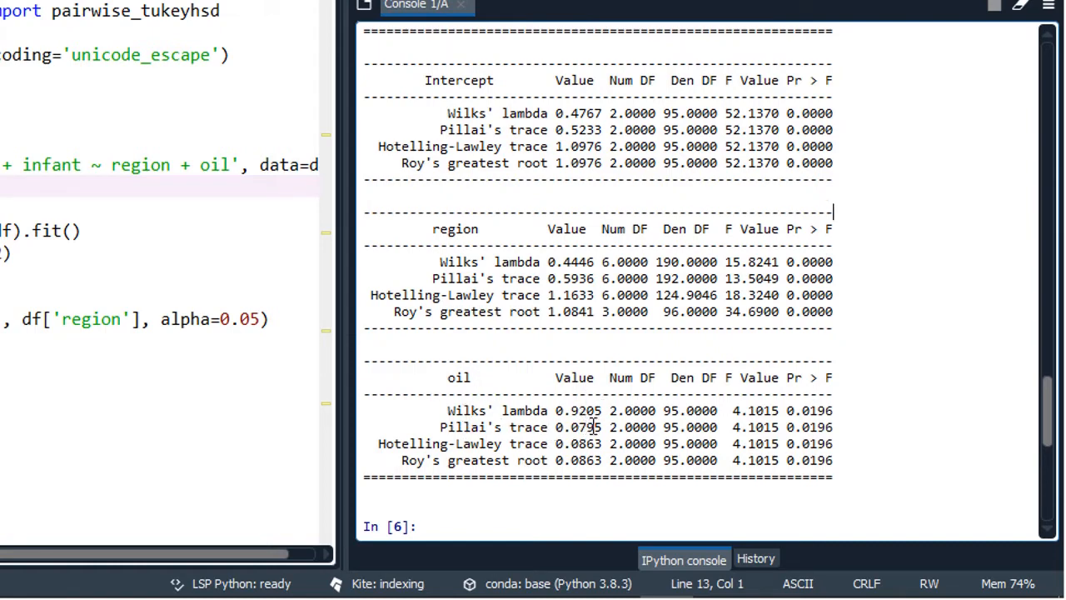
{"action": "mouse_move", "coordinate": [820, 408]}
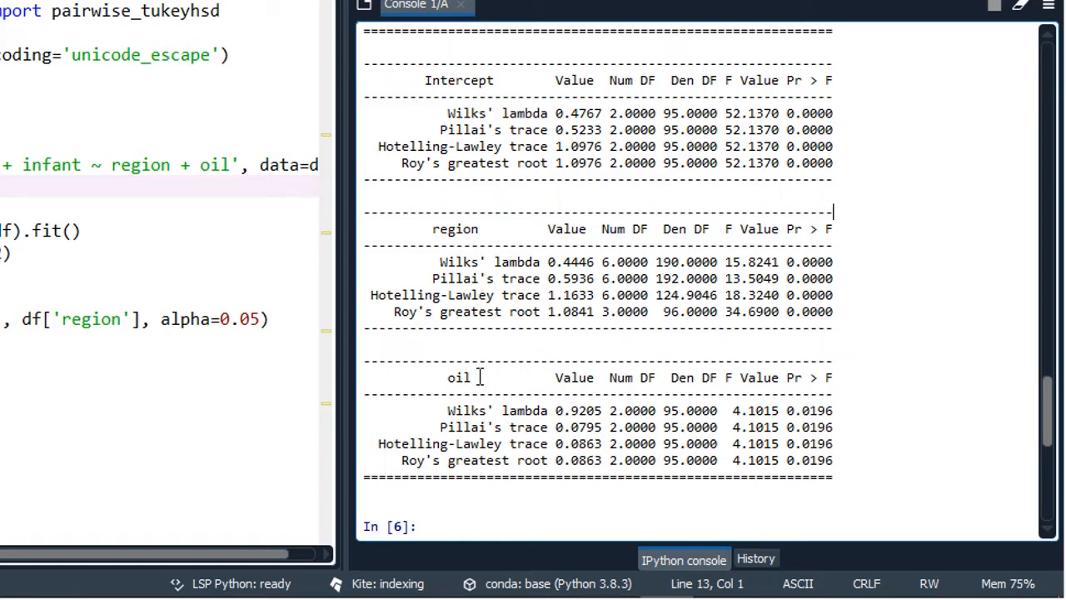
{"action": "mouse_move", "coordinate": [470, 275]}
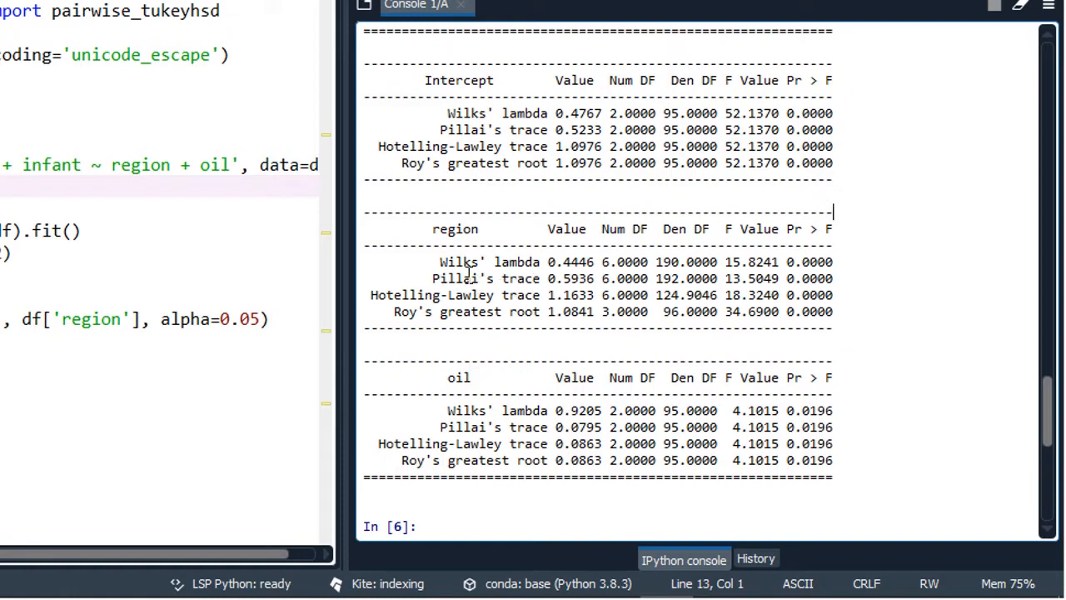
{"action": "mouse_move", "coordinate": [579, 275]}
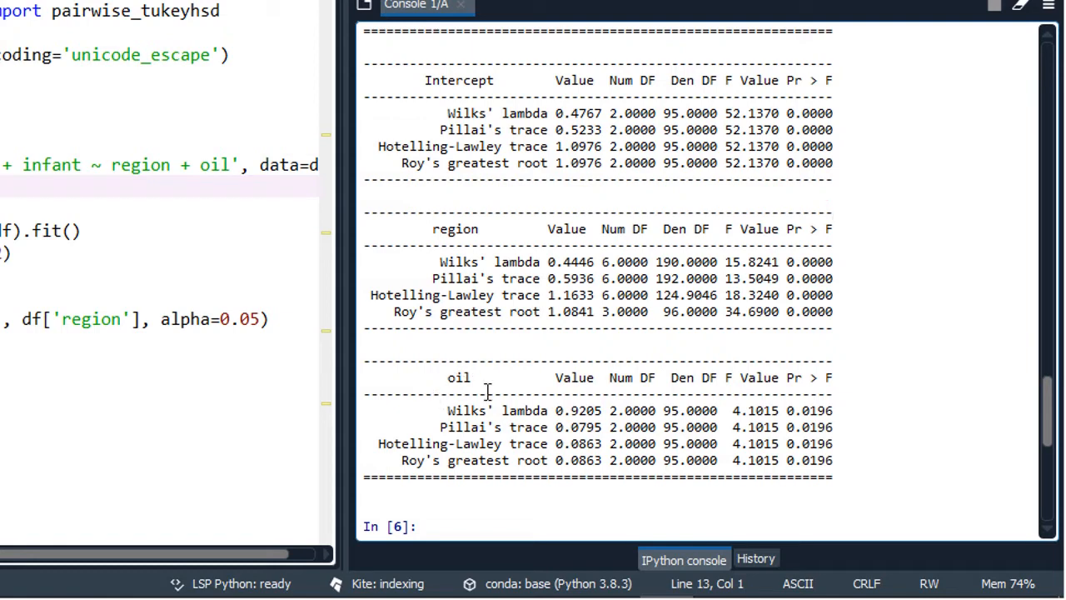
{"action": "mouse_move", "coordinate": [583, 416]}
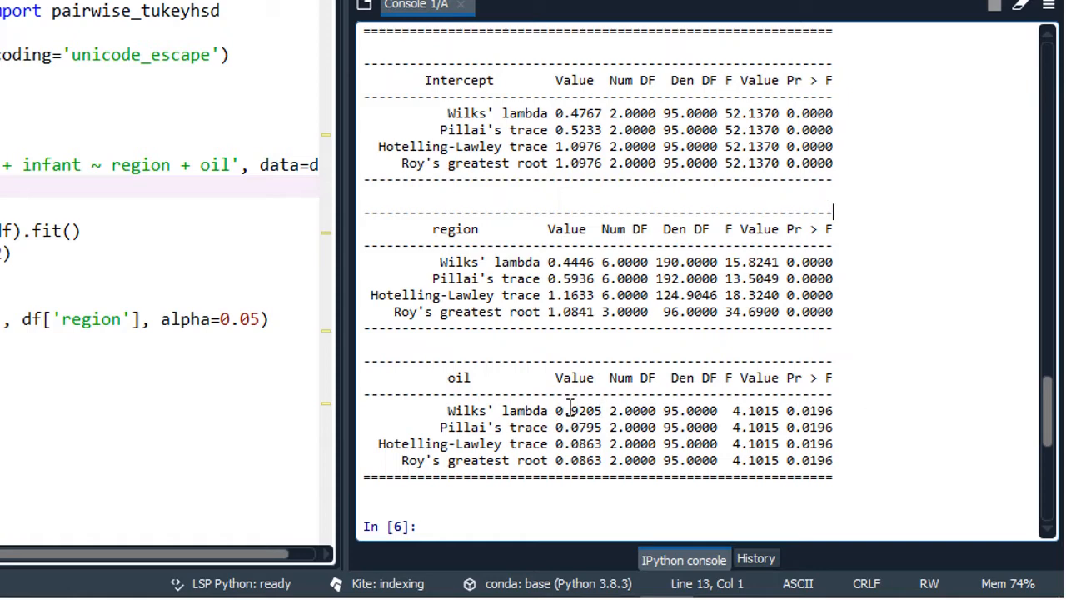
{"action": "mouse_move", "coordinate": [506, 253]}
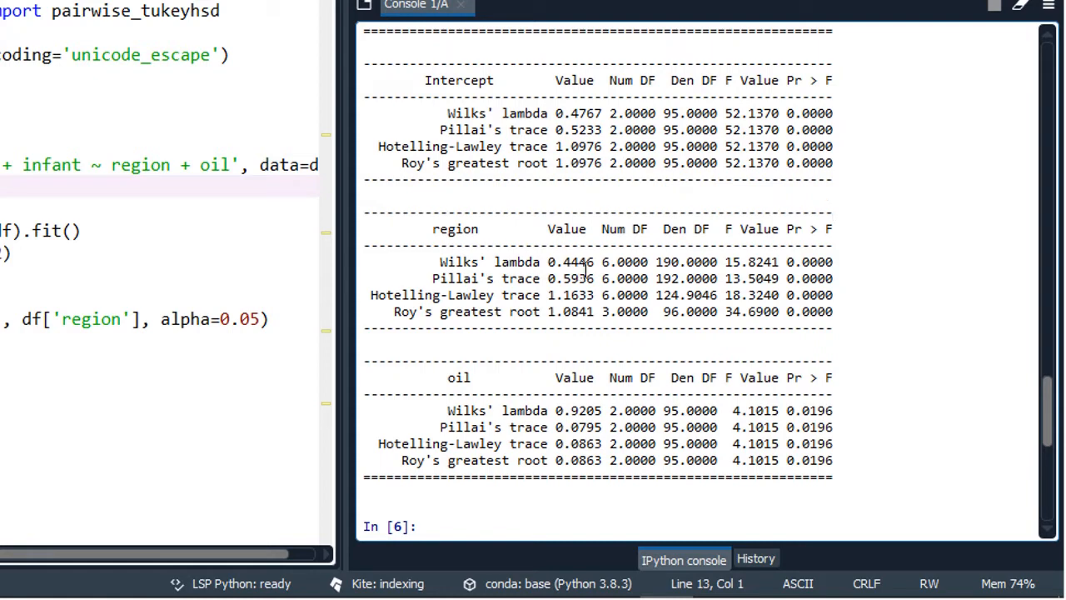
{"action": "mouse_move", "coordinate": [733, 223]}
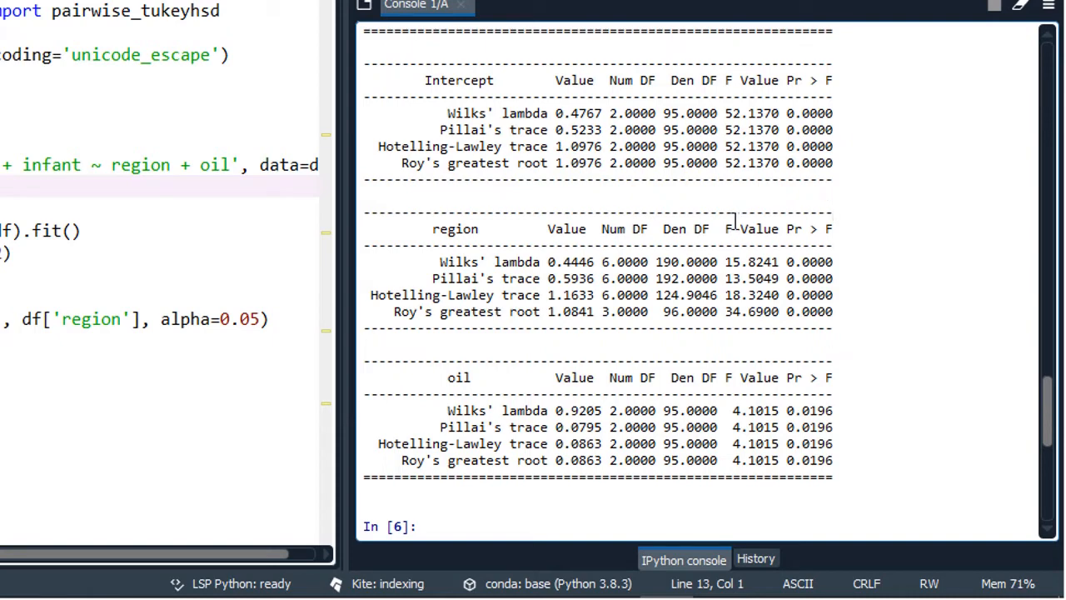
{"action": "mouse_move", "coordinate": [673, 375]}
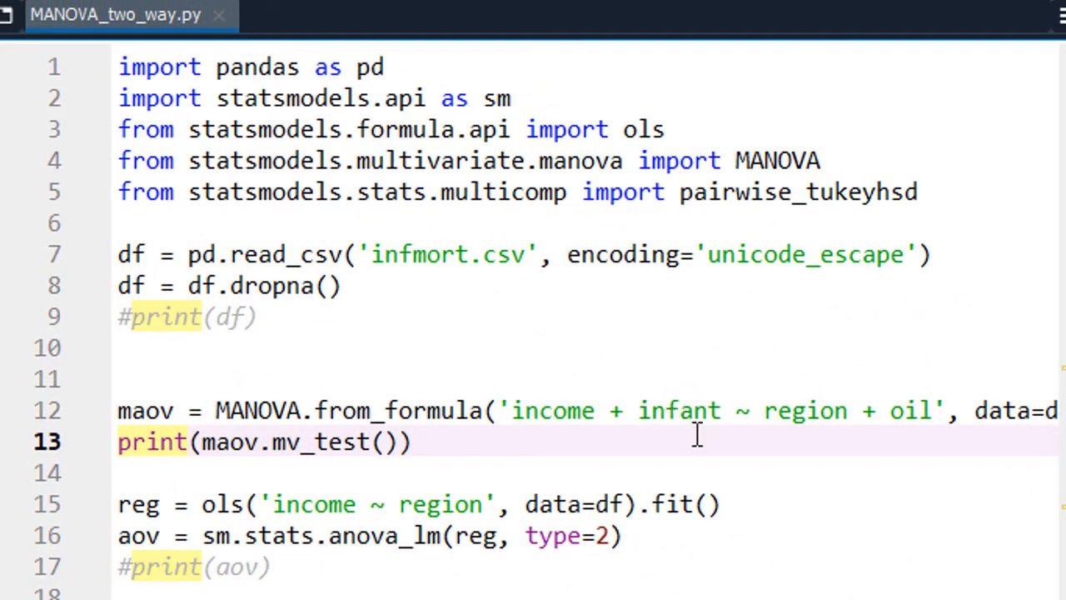
{"action": "mouse_move", "coordinate": [940, 423]}
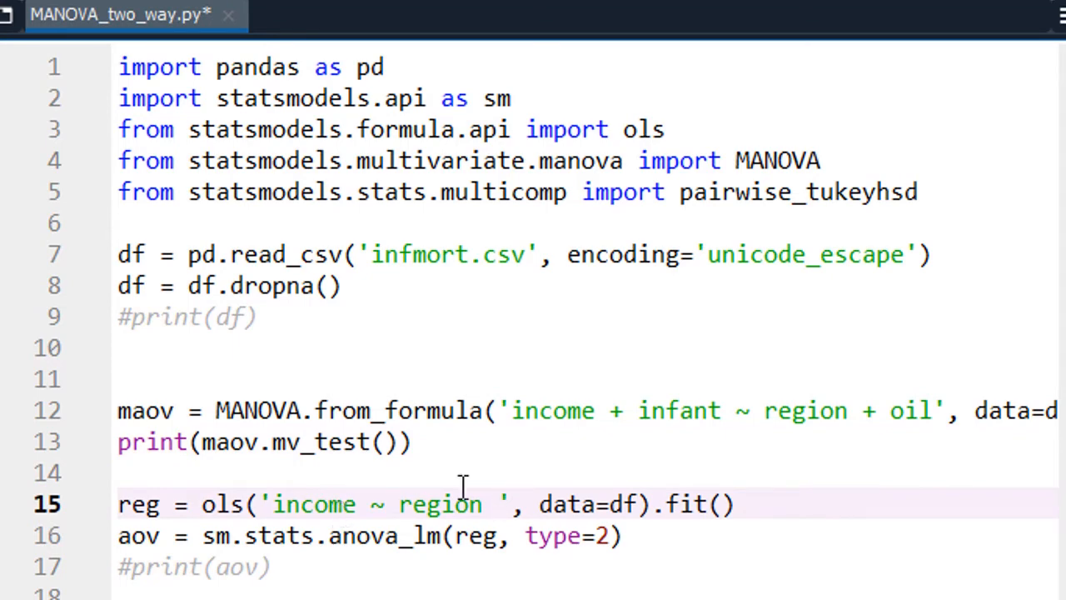
Fit ols 'income ~ region + oil', uncomment print(aov) and run to show region, oil and Residual rows.
{"action": "type", "text": "+"}
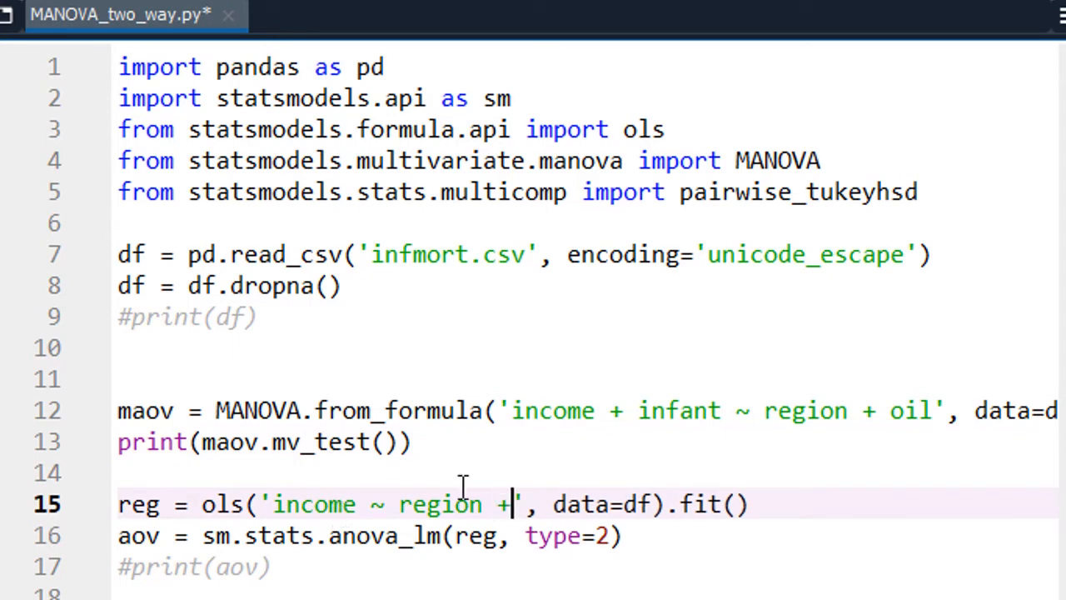
{"action": "type", "text": "oil"}
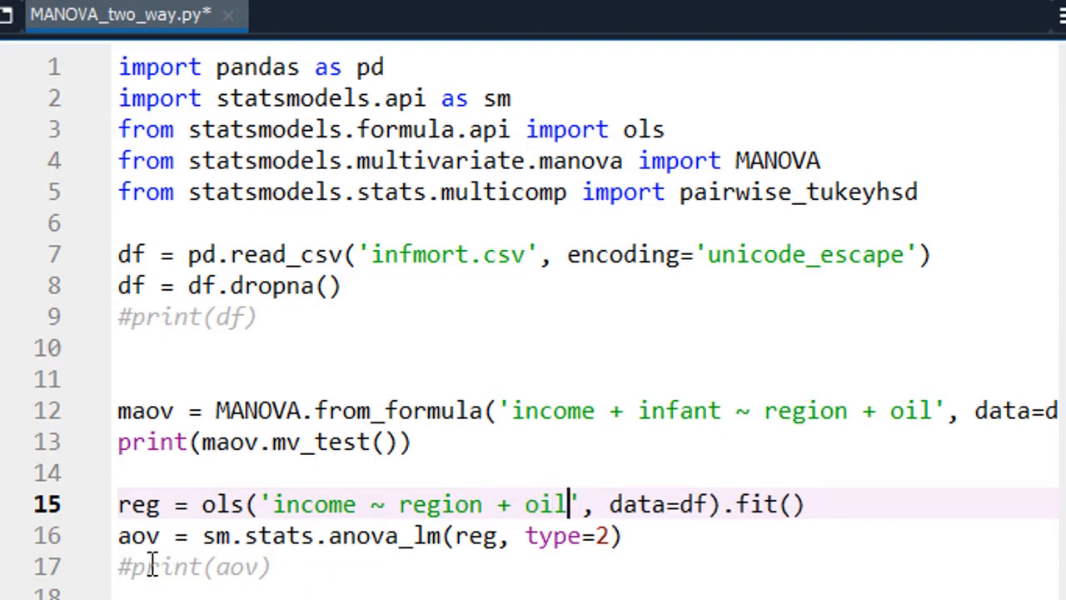
{"action": "left_click", "coordinate": [142, 566]}
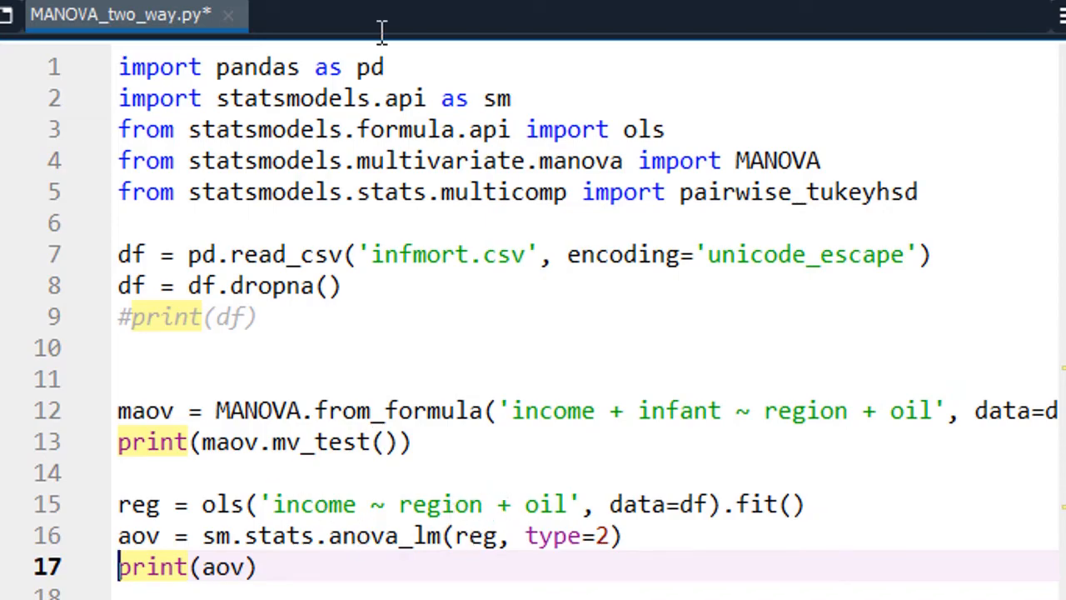
{"action": "left_click", "coordinate": [179, 57]}
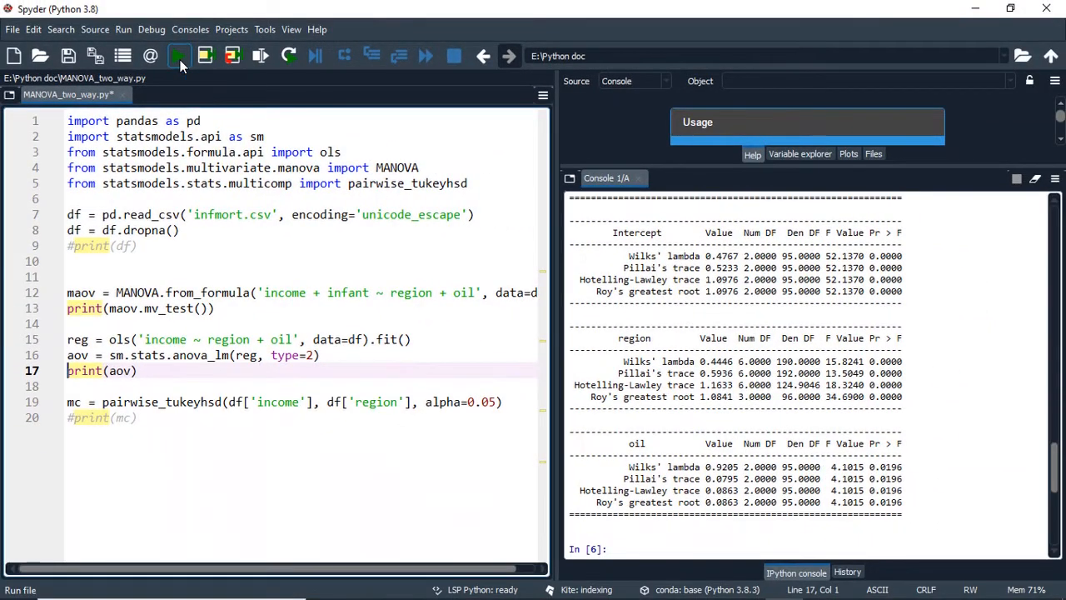
{"action": "left_click", "coordinate": [174, 56]}
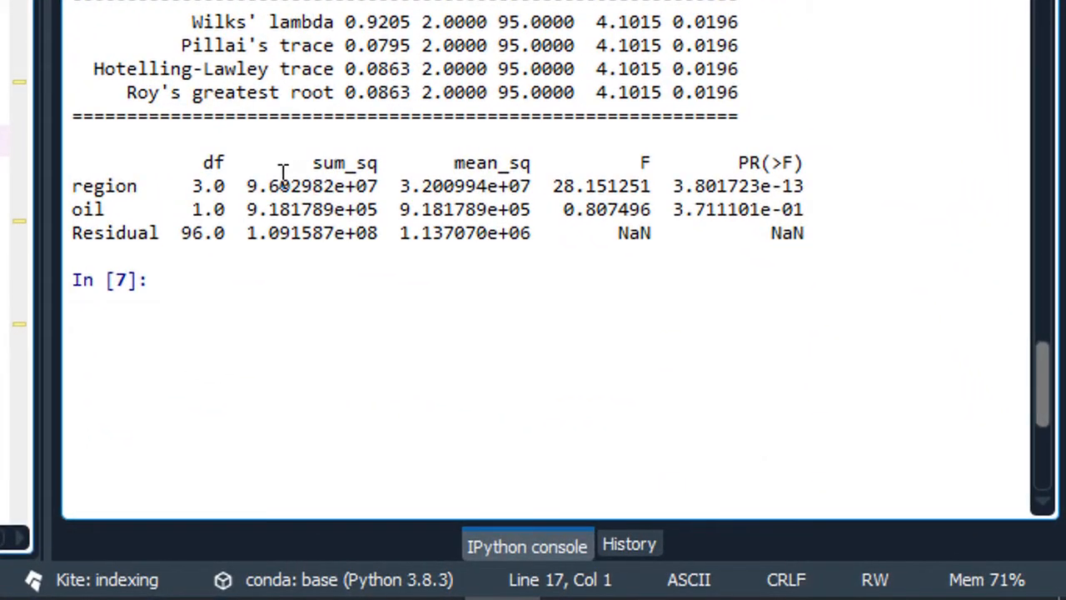
{"action": "mouse_move", "coordinate": [87, 200]}
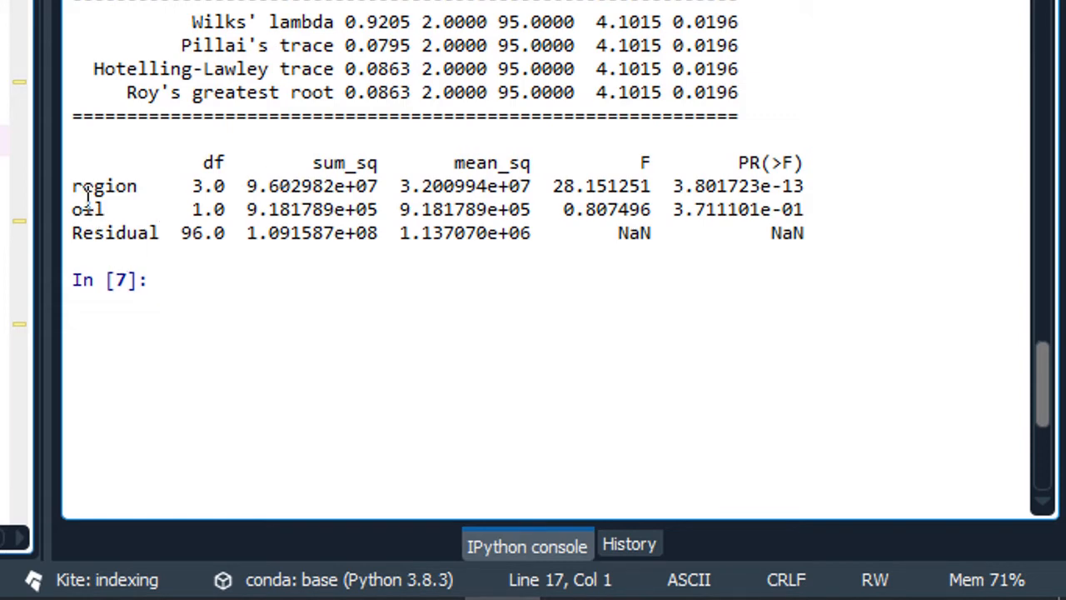
{"action": "mouse_move", "coordinate": [680, 240]}
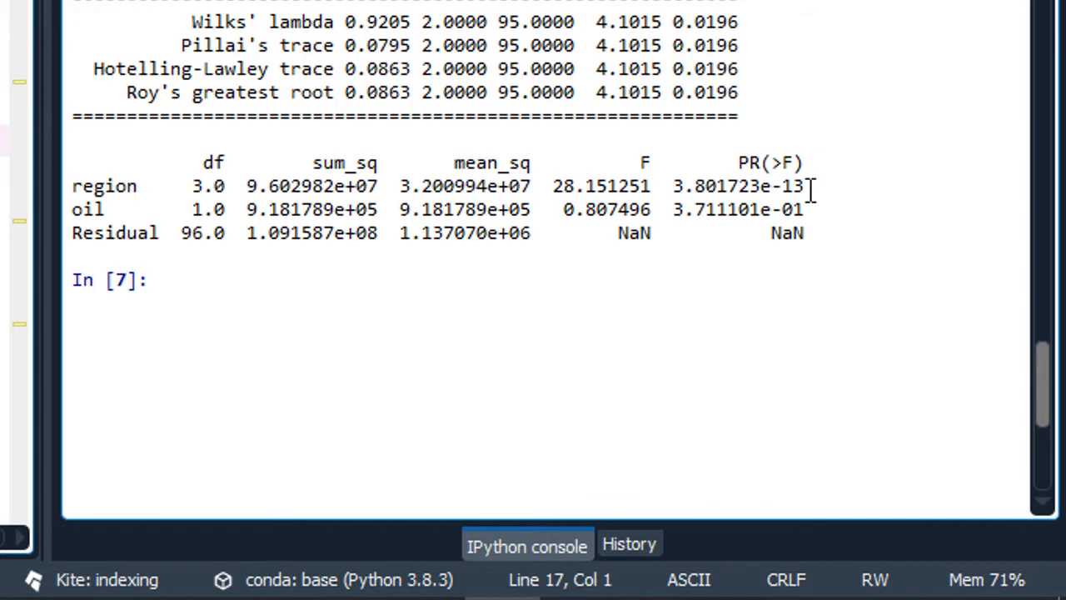
{"action": "mouse_move", "coordinate": [798, 224]}
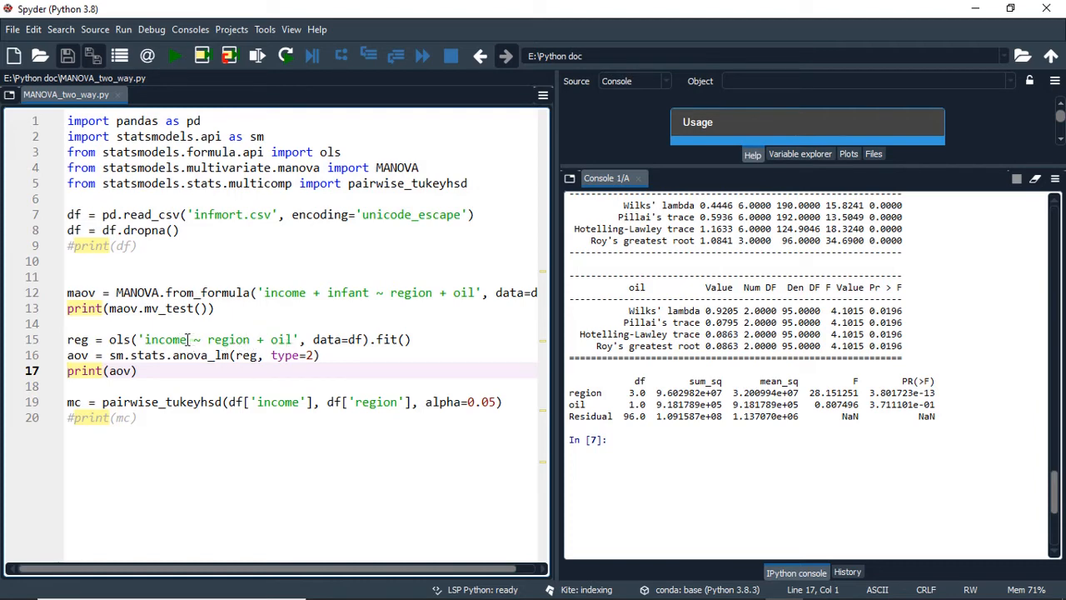
Change the ols formula to 'infant ~ region + oil' and run, showing region F 11.80 and oil F 7.09.
{"action": "left_click", "coordinate": [186, 339]}
{"action": "type", "text": "fant"}
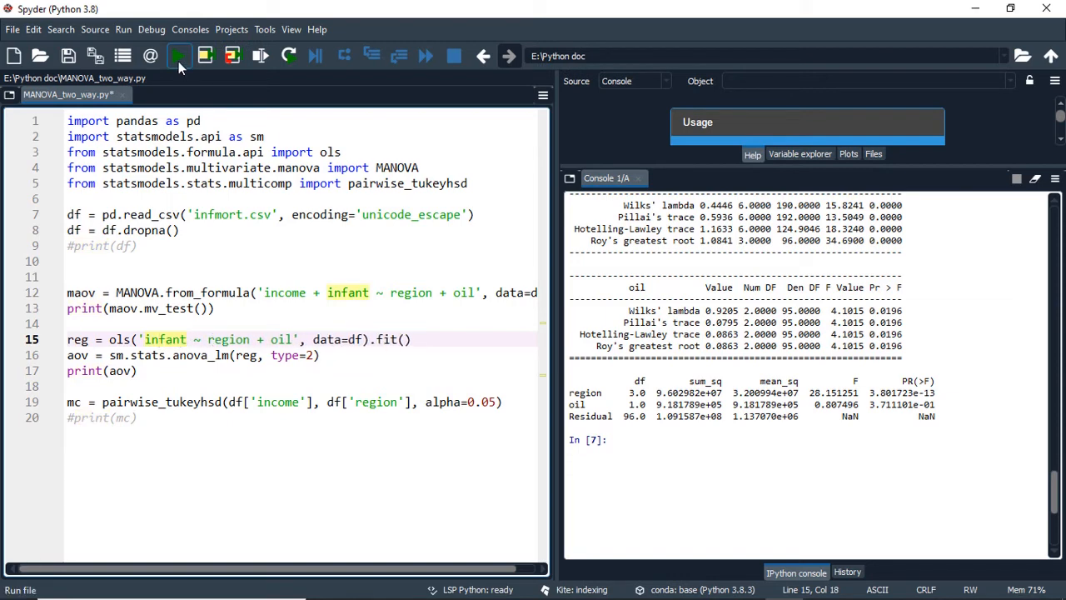
{"action": "left_click", "coordinate": [180, 56]}
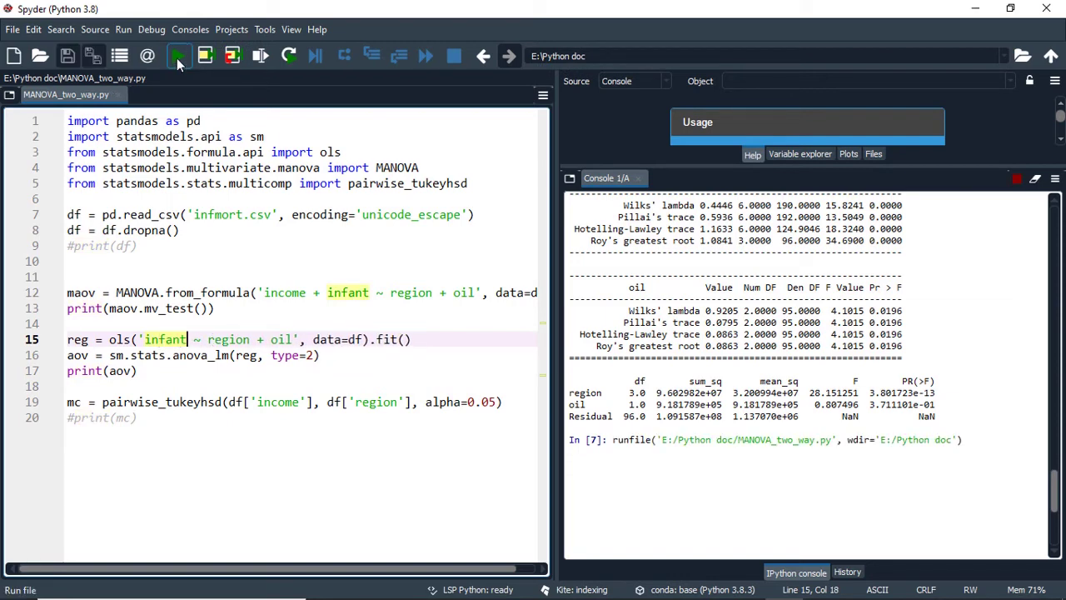
{"action": "left_click", "coordinate": [173, 57]}
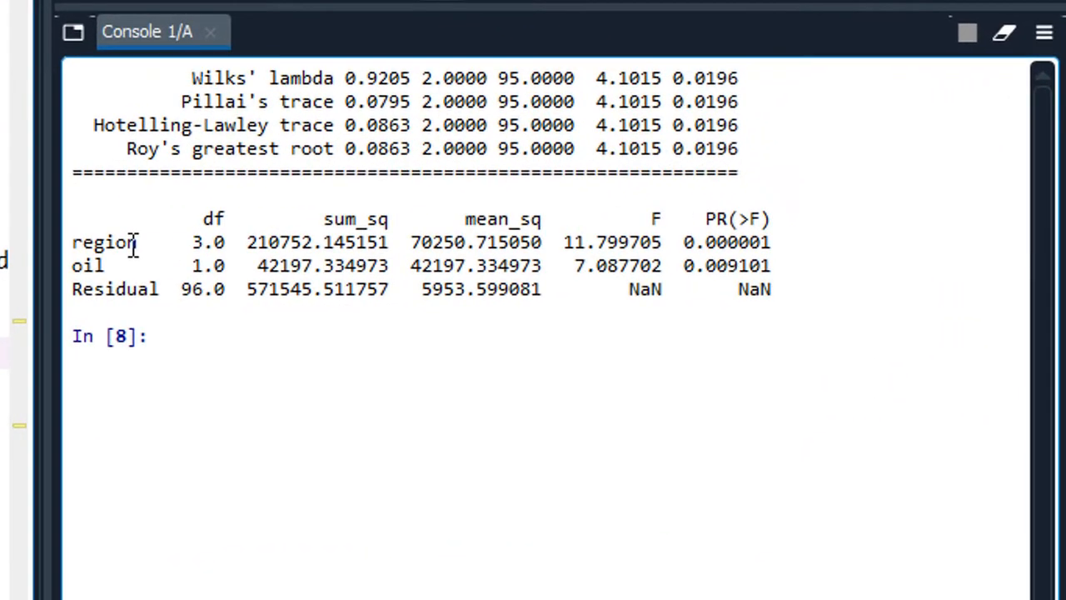
{"action": "mouse_move", "coordinate": [765, 253]}
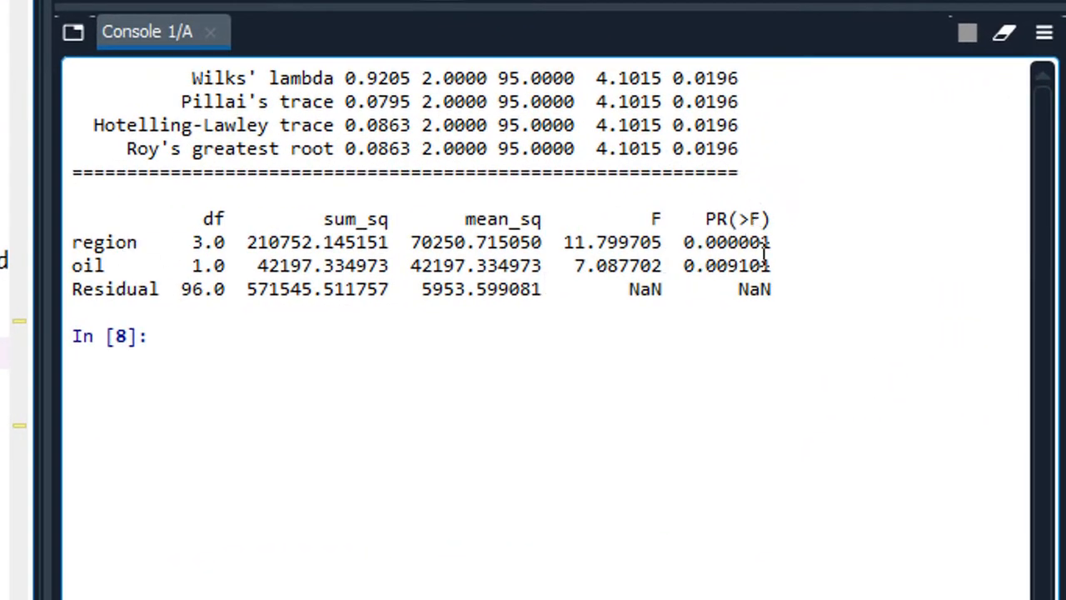